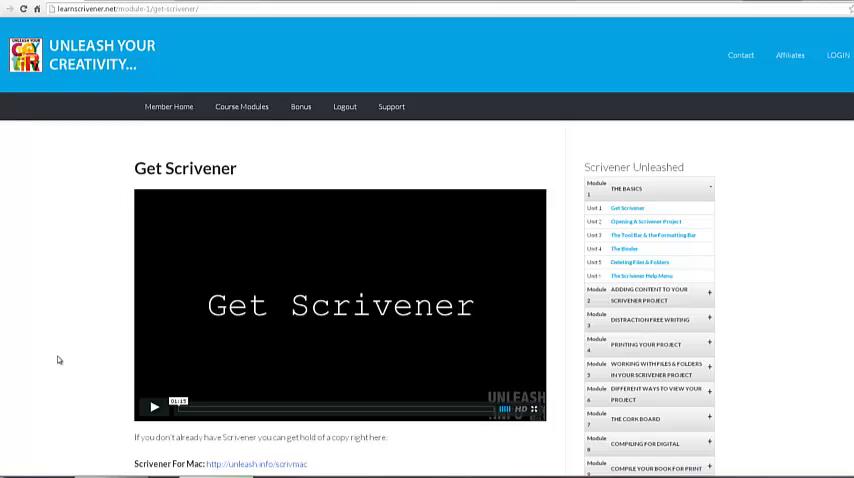
pyautogui.moveTo(96, 380)
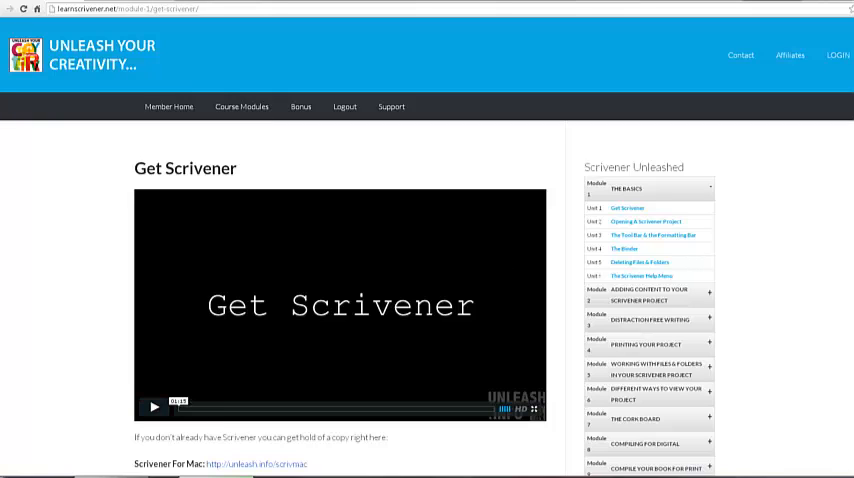
# Scroll the sidebar to bring the Adding Content to Your Scrivener Project units into view beneath The Basics
pyautogui.scroll(-3)
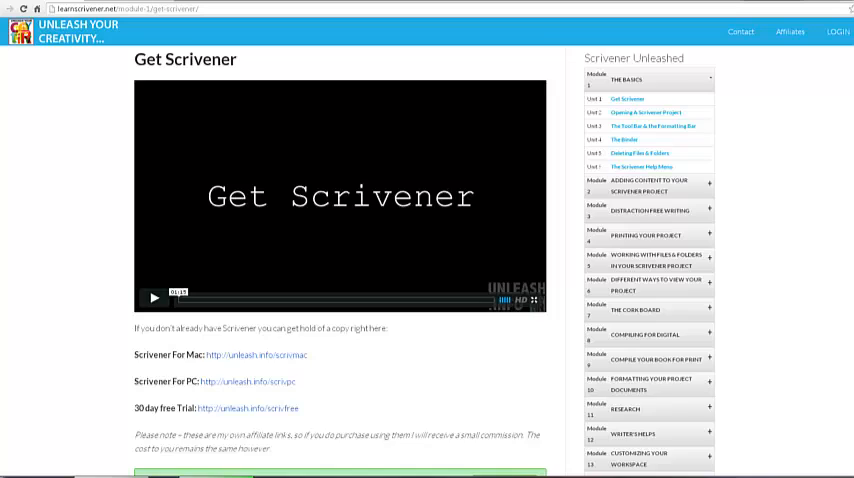
pyautogui.scroll(-3)
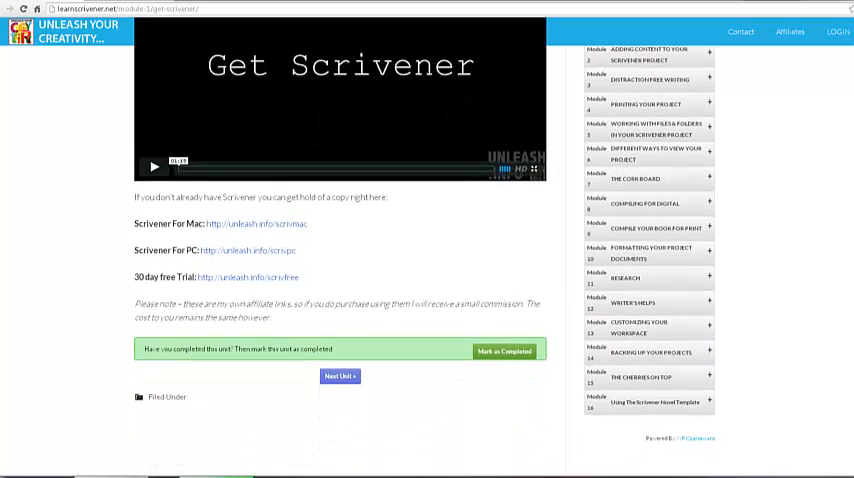
pyautogui.scroll(3)
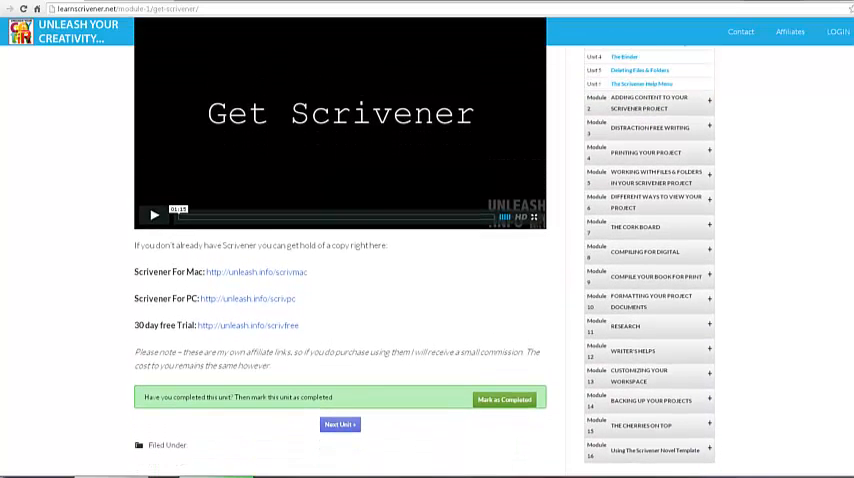
pyautogui.scroll(-3)
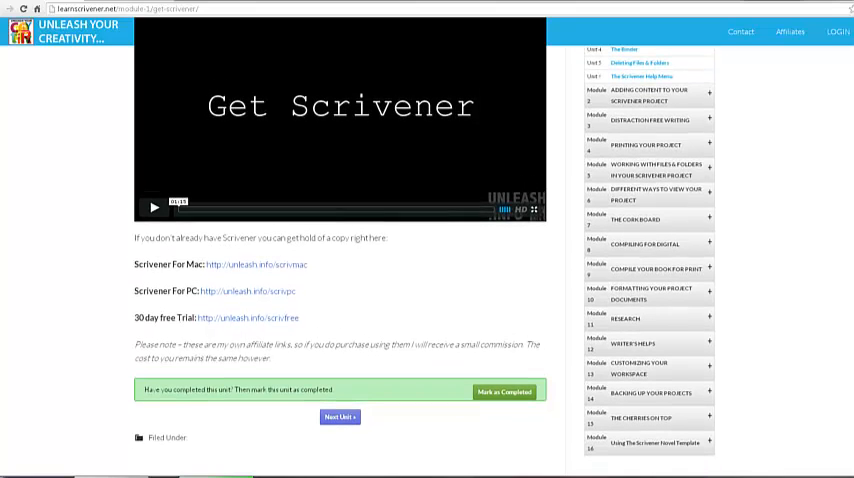
pyautogui.scroll(-3)
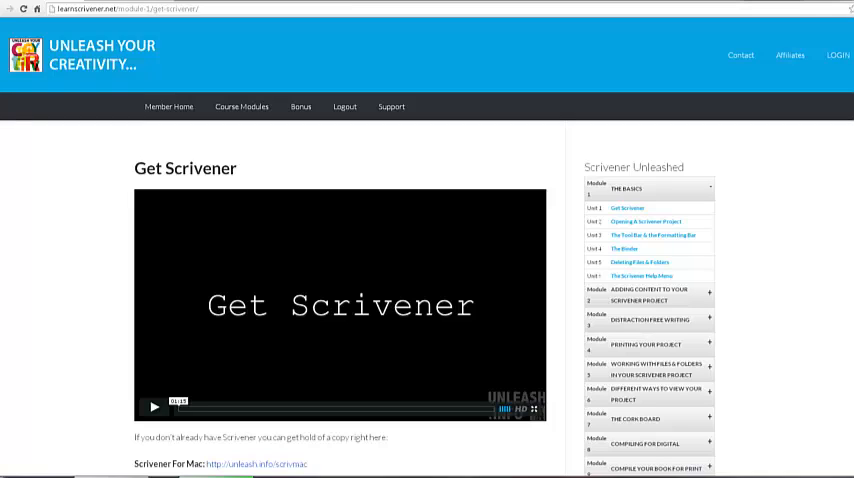
pyautogui.moveTo(752, 272)
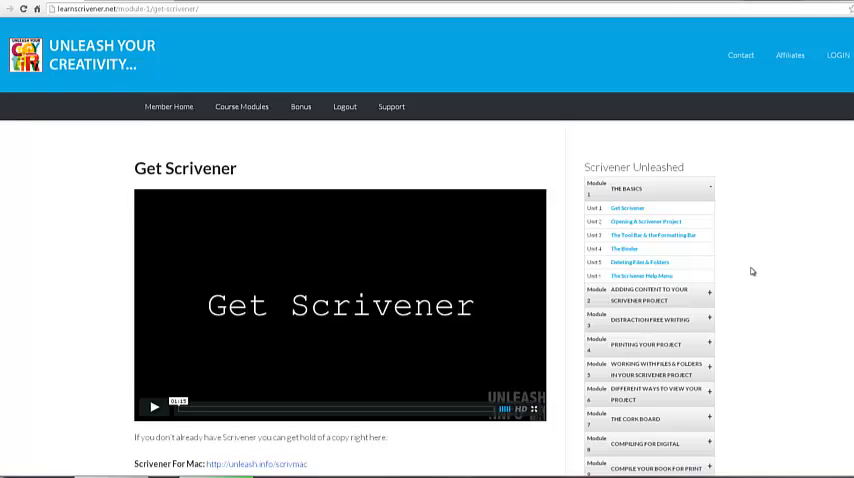
pyautogui.moveTo(790, 280)
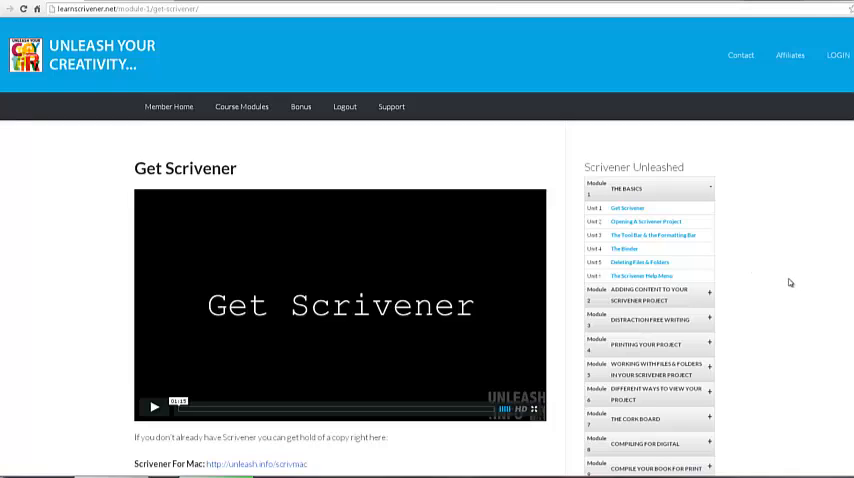
pyautogui.moveTo(688, 190)
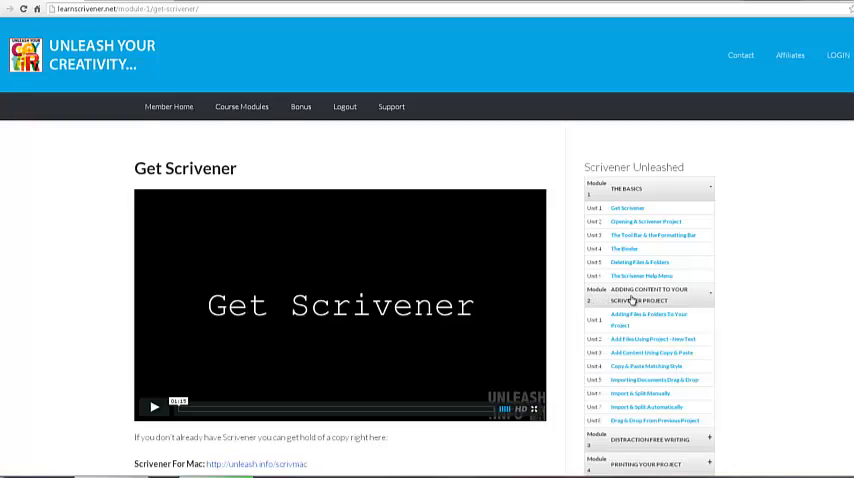
pyautogui.scroll(-3)
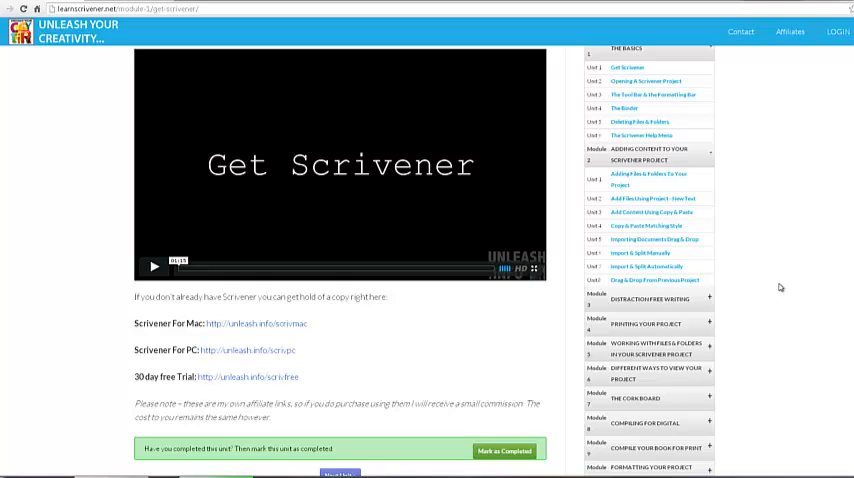
pyautogui.moveTo(758, 280)
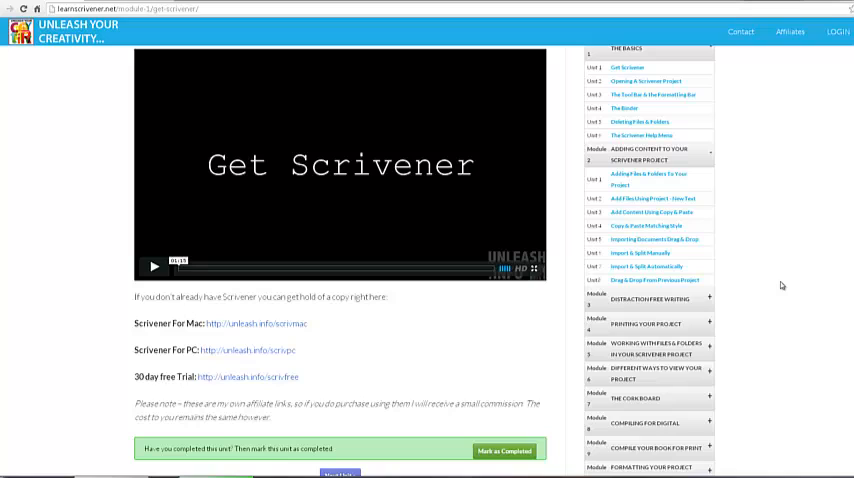
pyautogui.moveTo(800, 168)
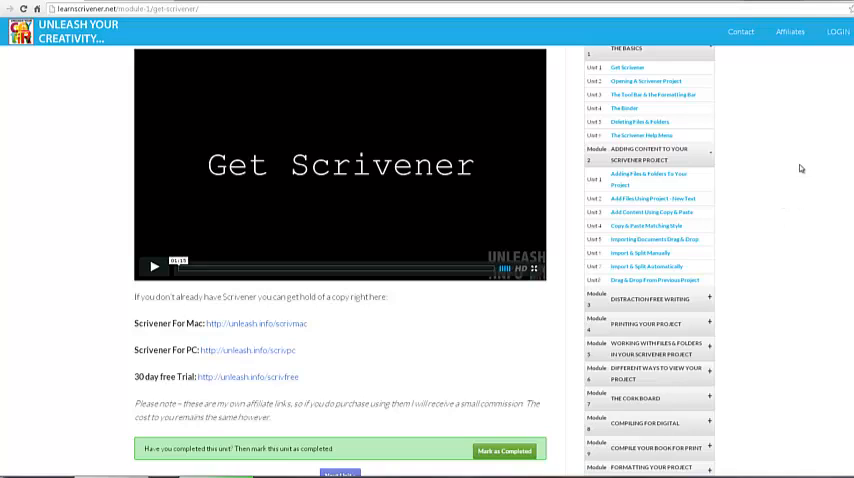
pyautogui.moveTo(784, 248)
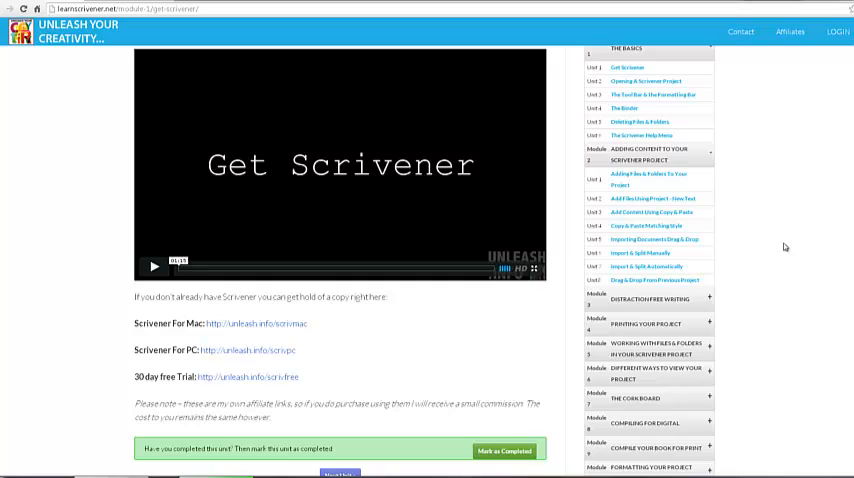
pyautogui.moveTo(764, 292)
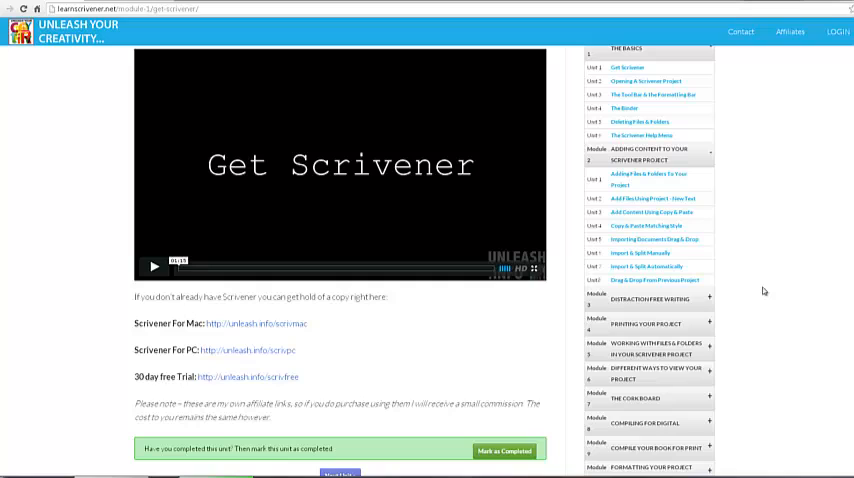
pyautogui.moveTo(748, 268)
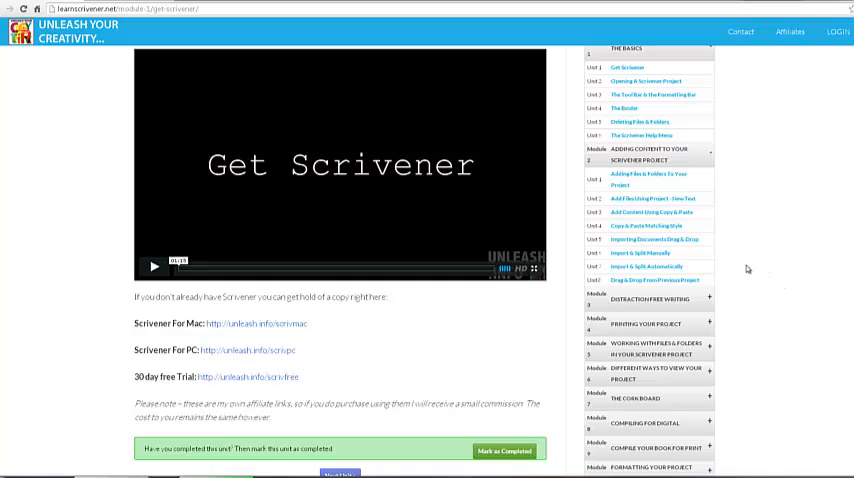
pyautogui.moveTo(748, 272)
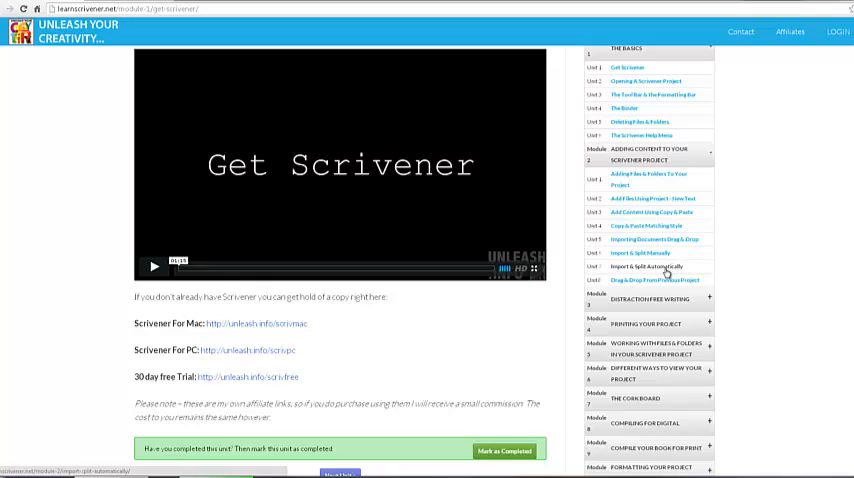
# Scroll down to show the Distraction Free Writing units through Typewriter Scrolling
pyautogui.scroll(-3)
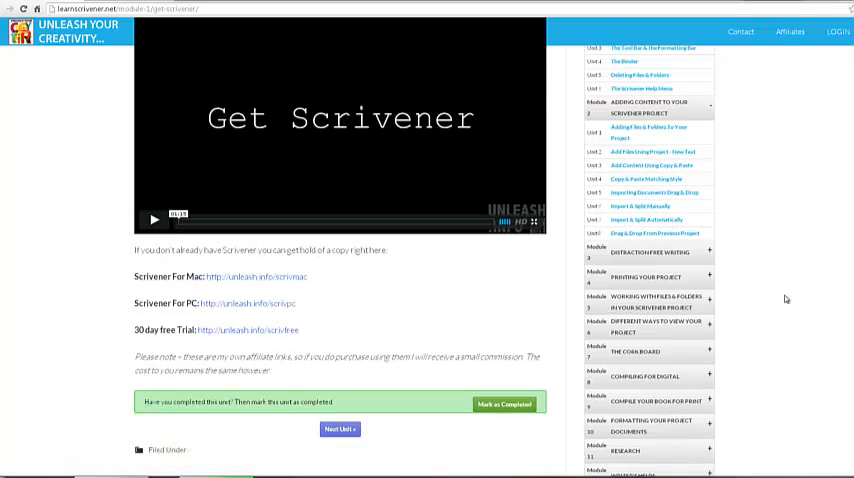
pyautogui.moveTo(648, 220)
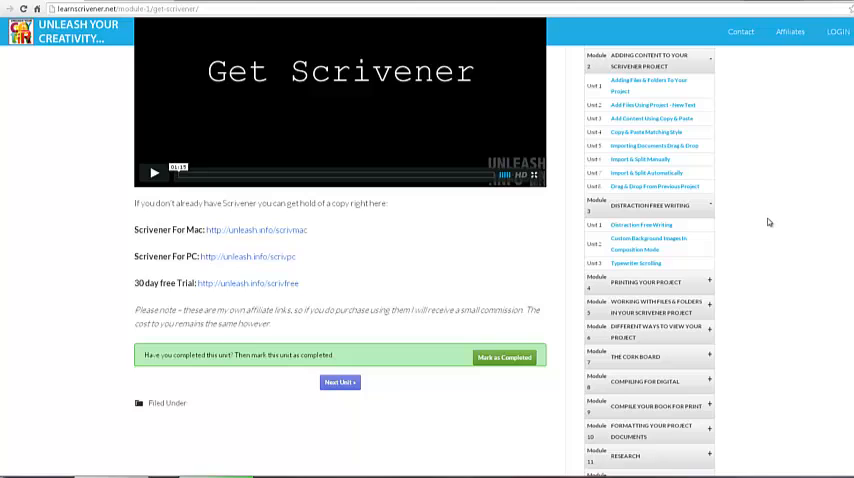
pyautogui.moveTo(772, 238)
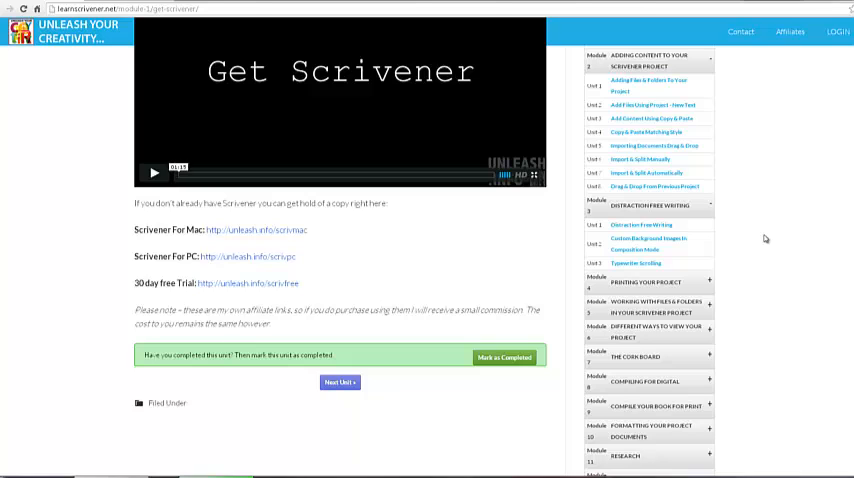
pyautogui.moveTo(756, 240)
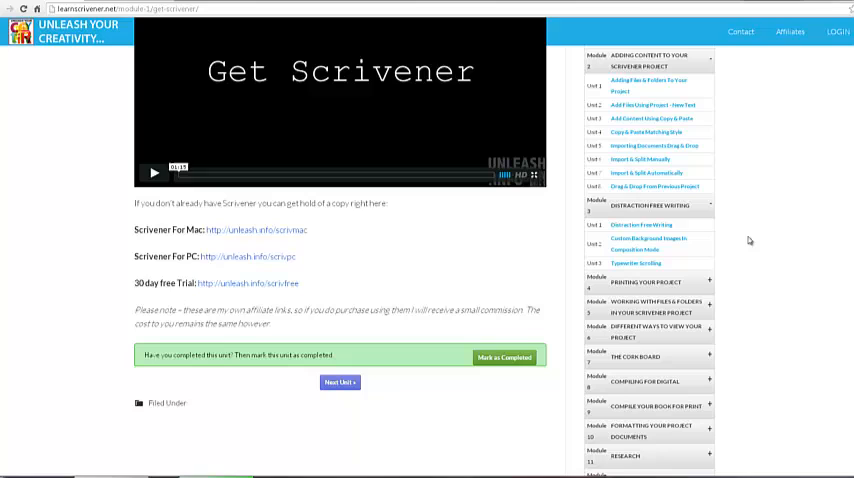
pyautogui.moveTo(576, 196)
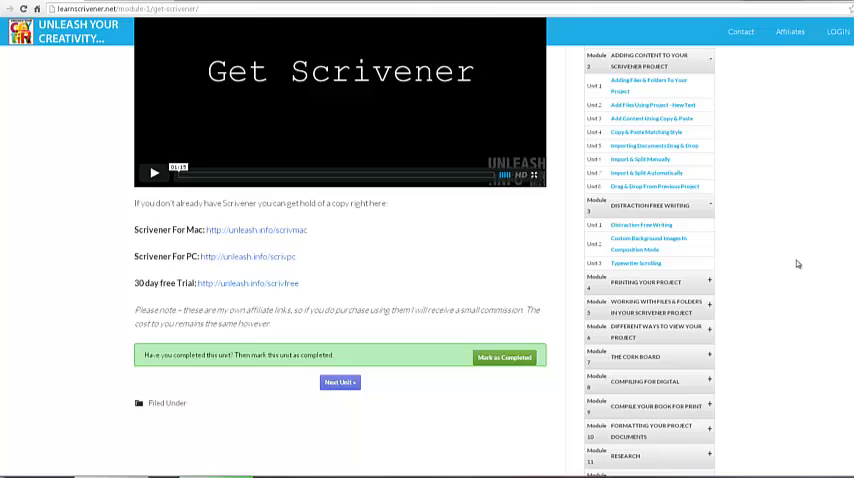
pyautogui.scroll(-3)
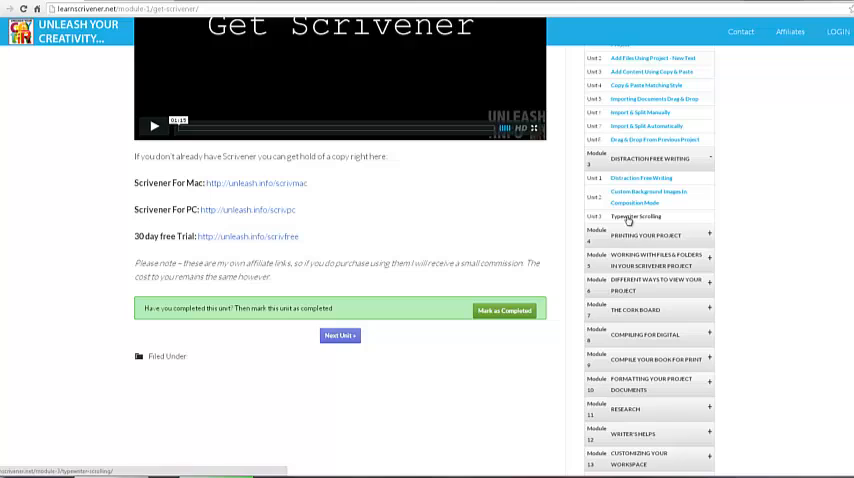
pyautogui.moveTo(804, 248)
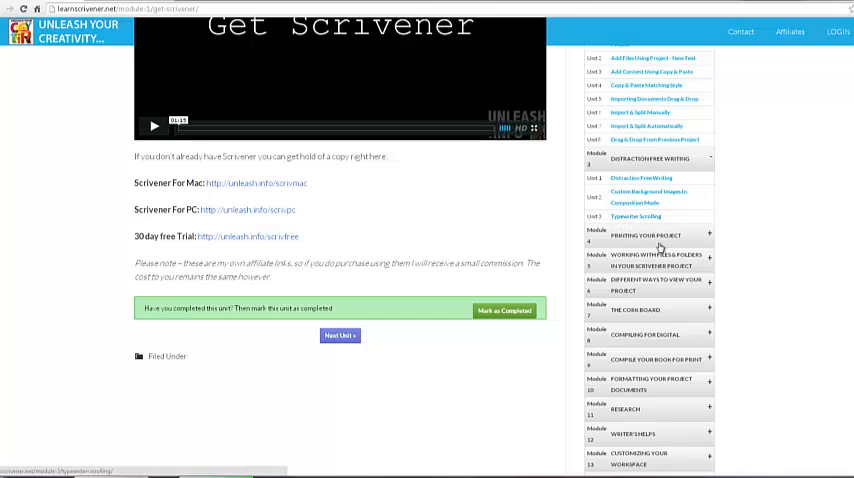
pyautogui.click(644, 238)
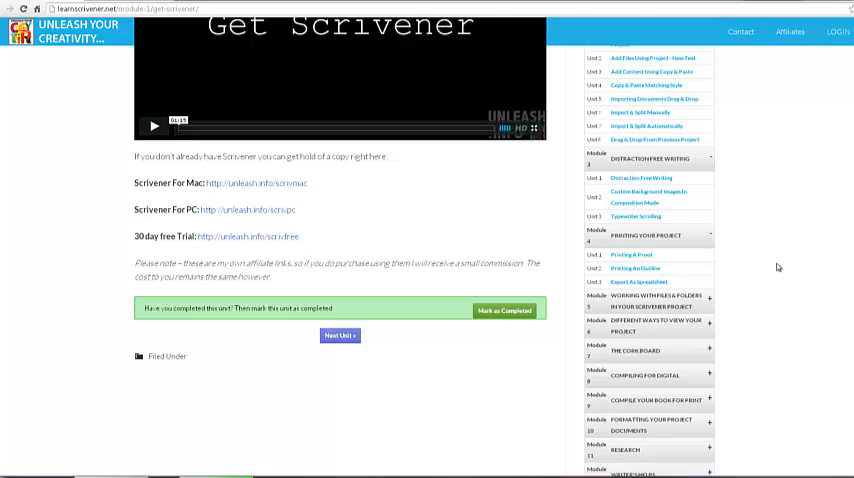
pyautogui.scroll(-3)
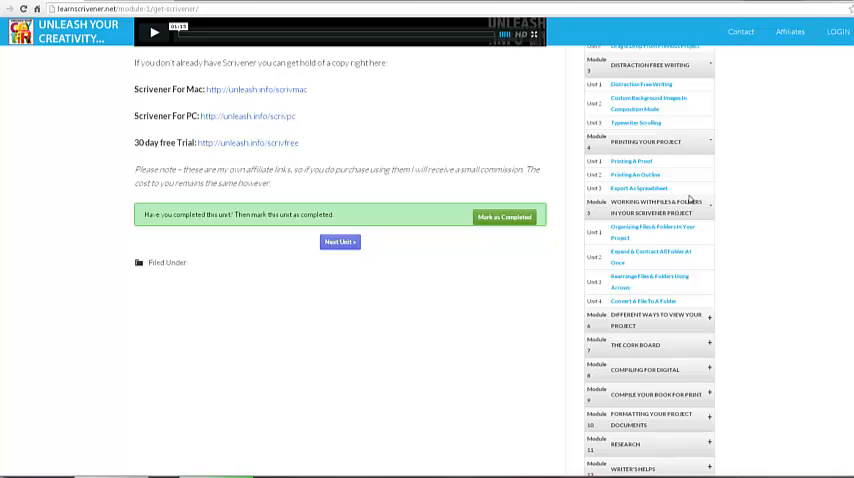
pyautogui.moveTo(772, 256)
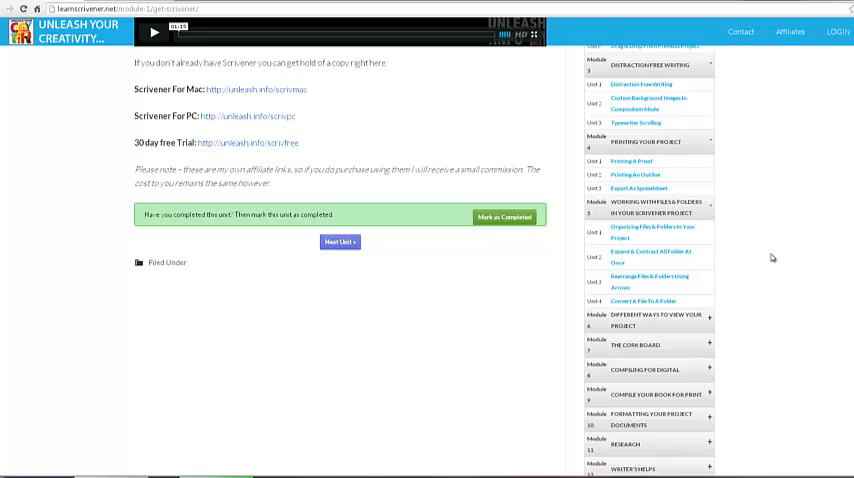
pyautogui.moveTo(728, 260)
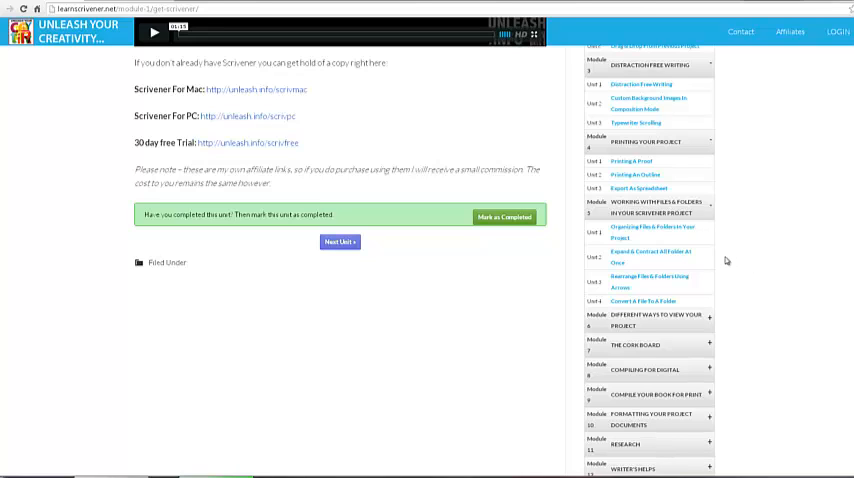
pyautogui.moveTo(776, 268)
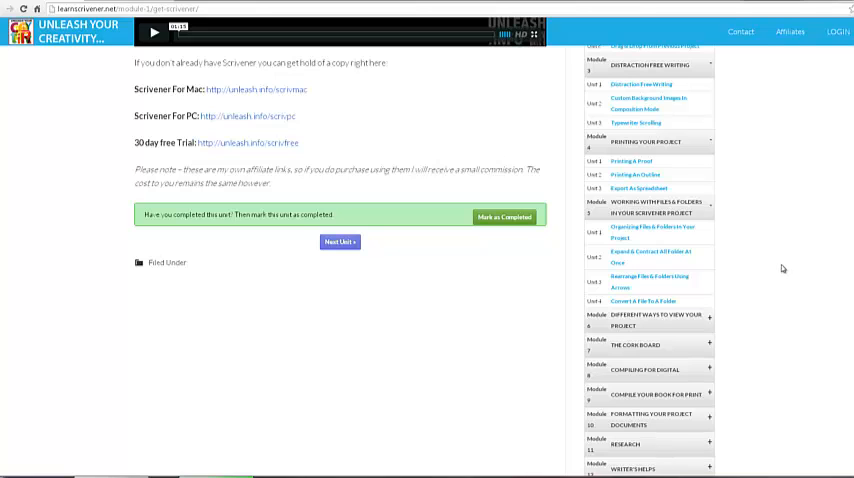
pyautogui.scroll(-3)
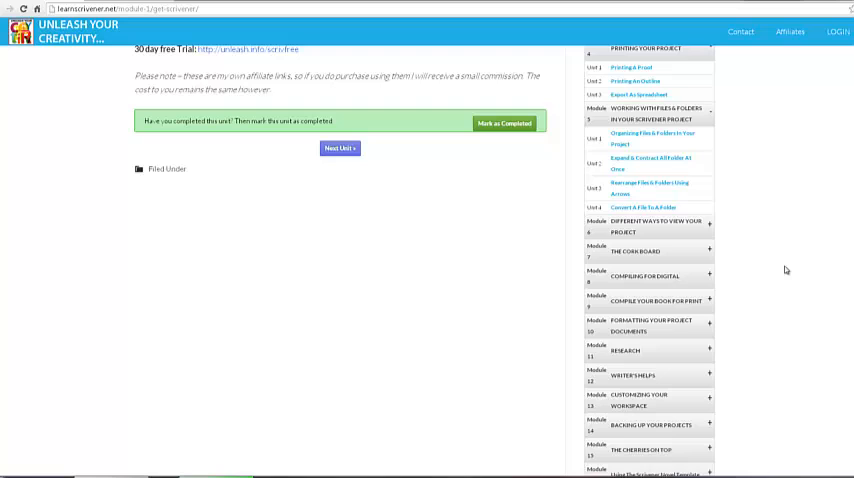
# Scroll down to reveal the later modules, including Different Ways to View Your Project
pyautogui.scroll(-3)
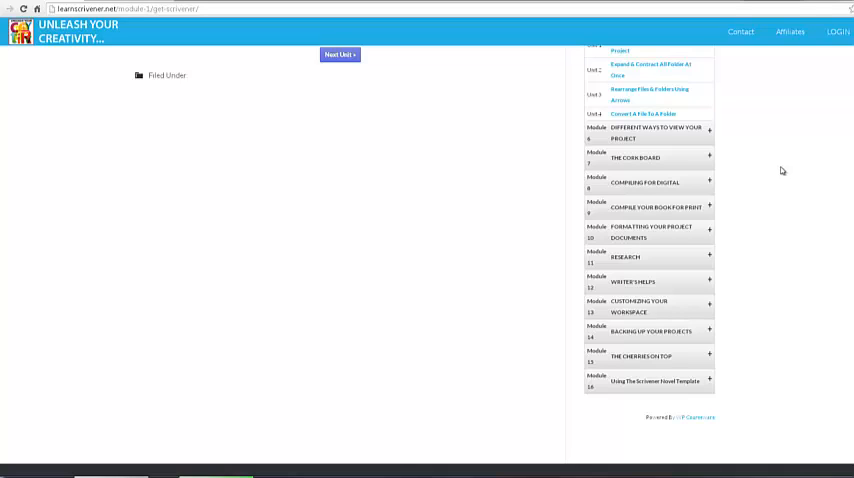
pyautogui.moveTo(628, 132)
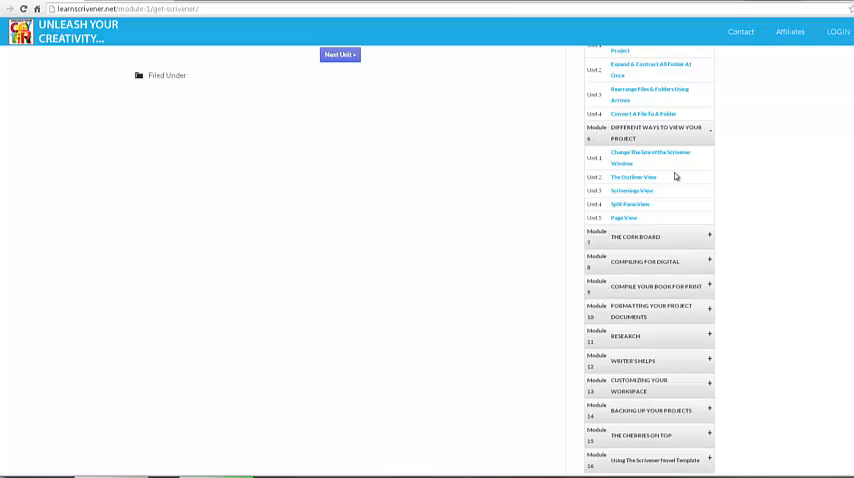
pyautogui.moveTo(632, 192)
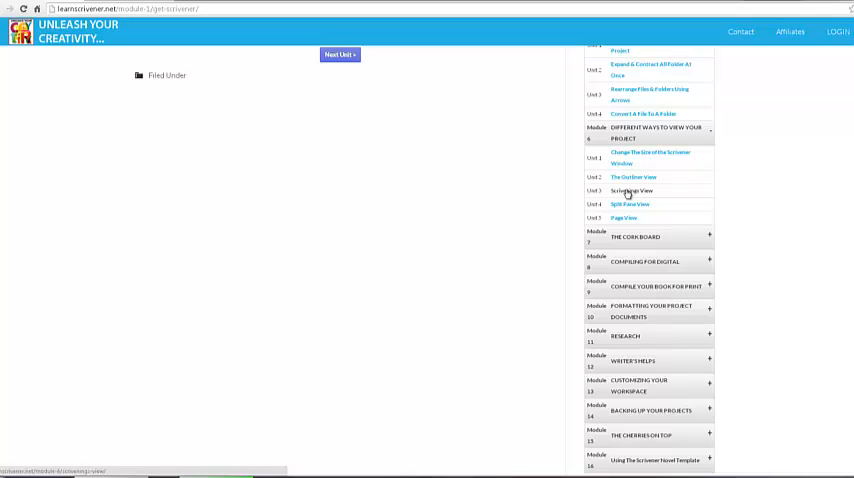
pyautogui.moveTo(754, 222)
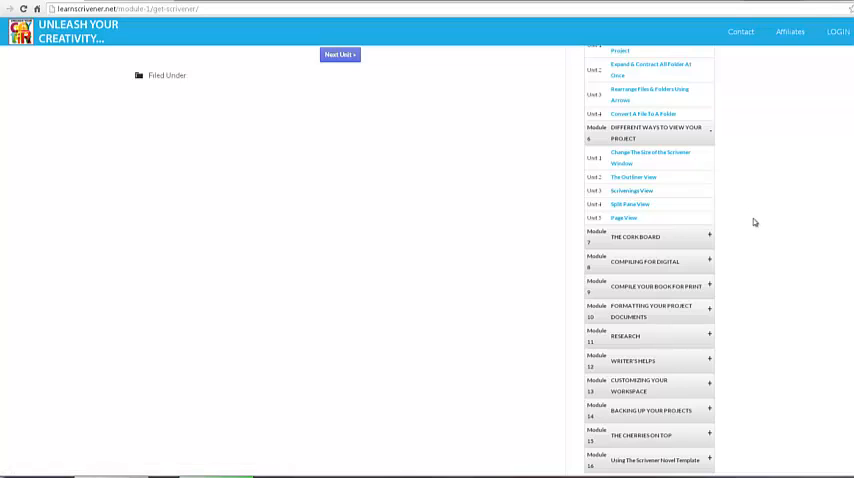
pyautogui.moveTo(630, 192)
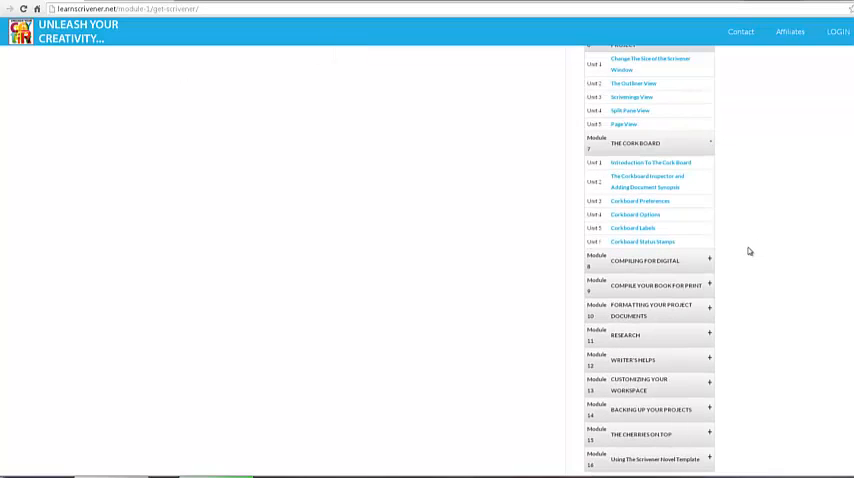
pyautogui.moveTo(754, 192)
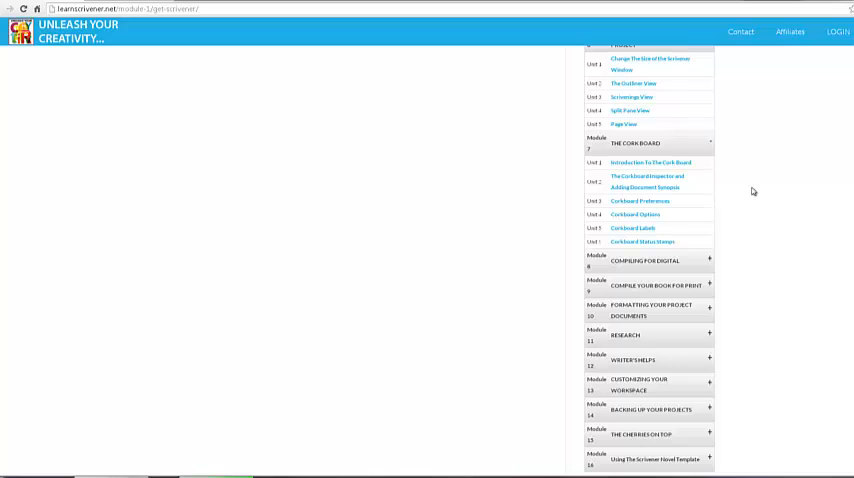
pyautogui.moveTo(746, 170)
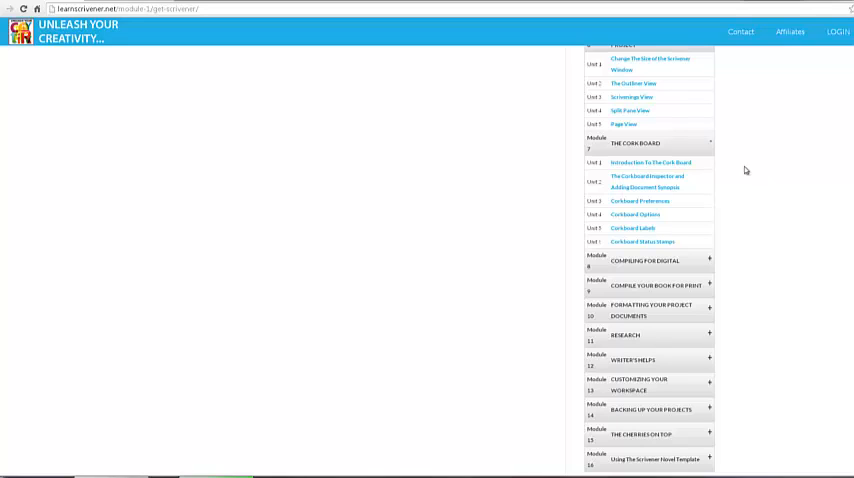
pyautogui.moveTo(764, 222)
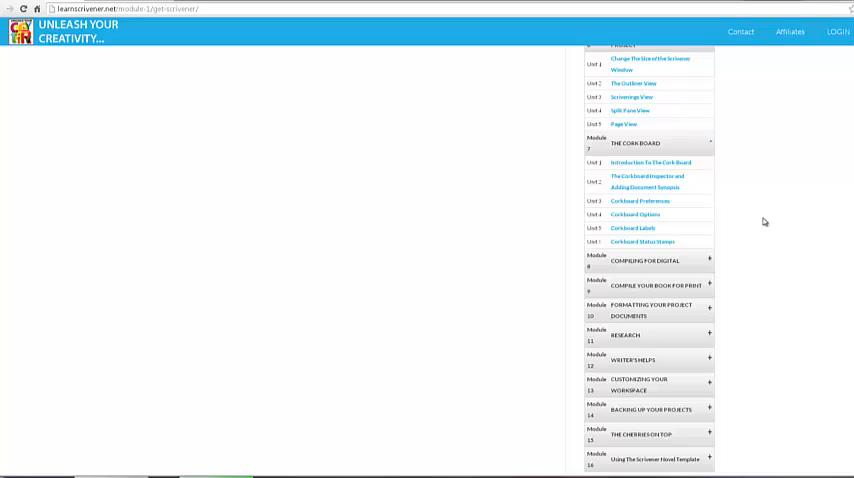
pyautogui.moveTo(752, 152)
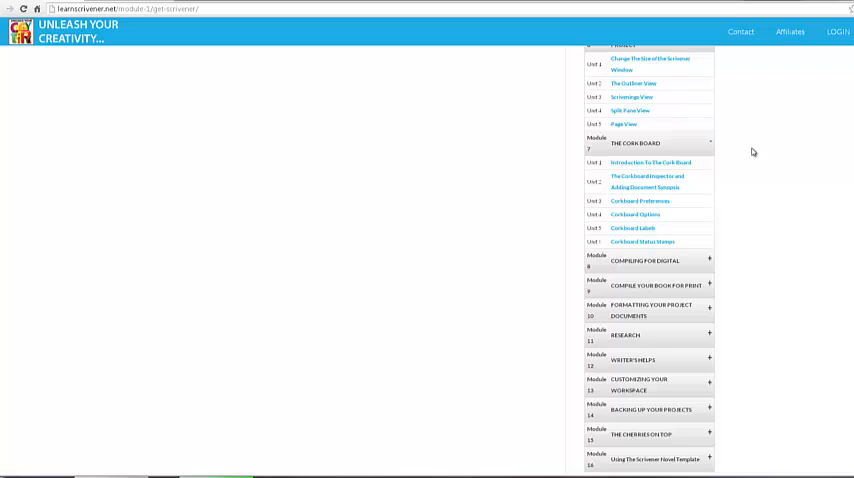
pyautogui.moveTo(750, 220)
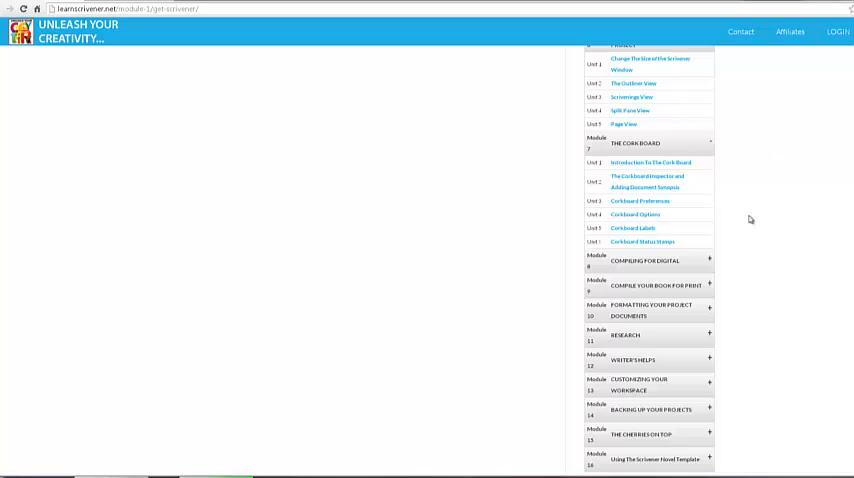
# Scroll down to show The Corkboard module's expanded unit list
pyautogui.scroll(-3)
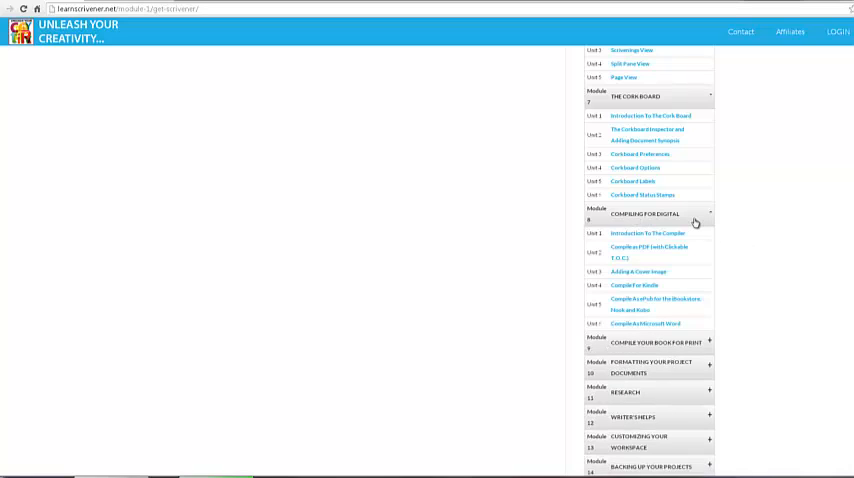
pyautogui.moveTo(764, 240)
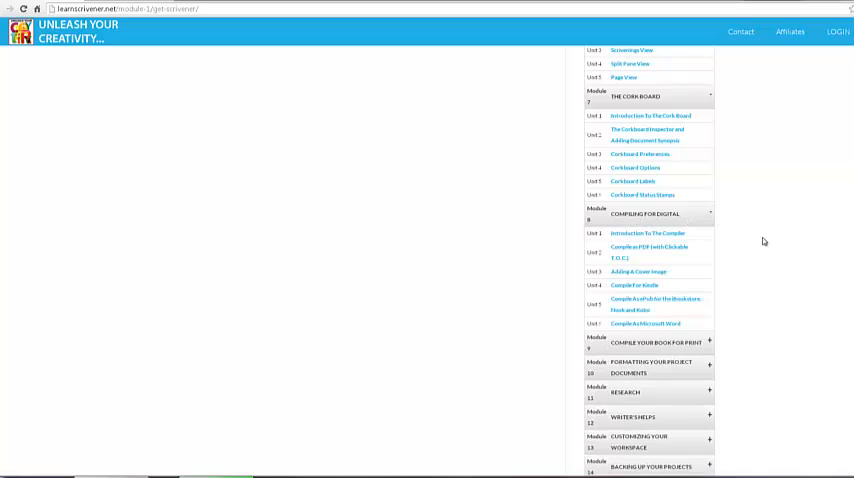
pyautogui.moveTo(752, 248)
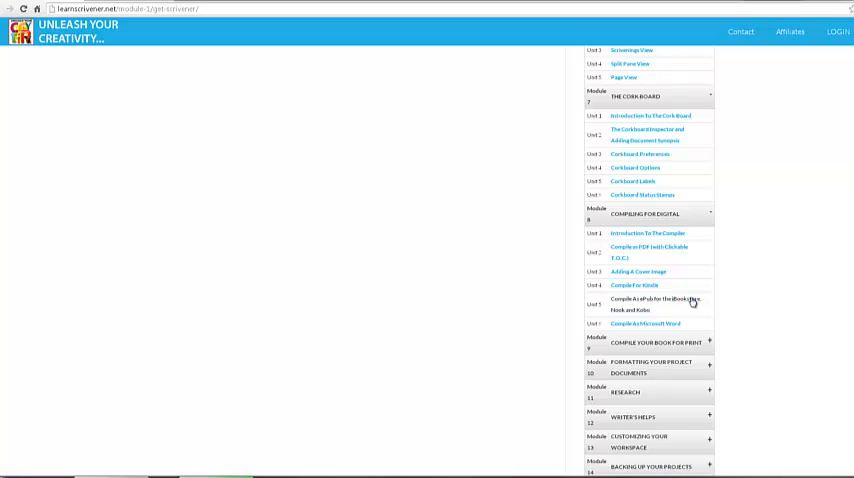
# Scroll down to show the Compiling for Digital and Compile Your Book for Print units
pyautogui.scroll(-3)
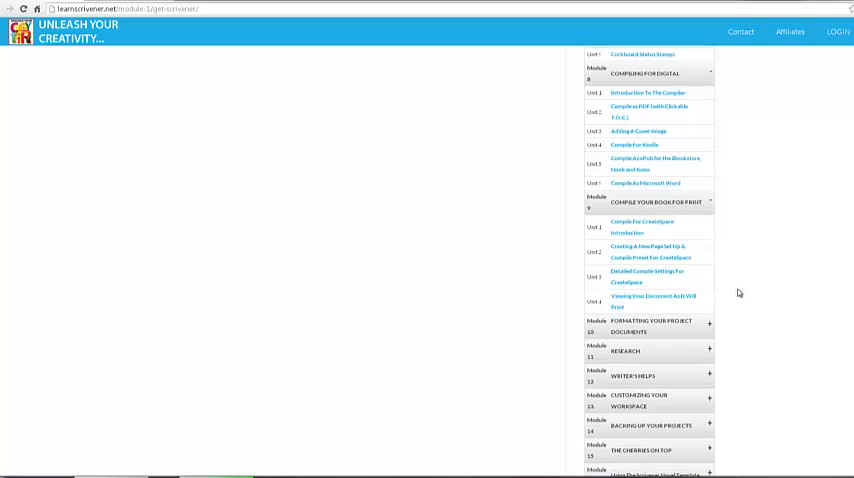
pyautogui.moveTo(734, 288)
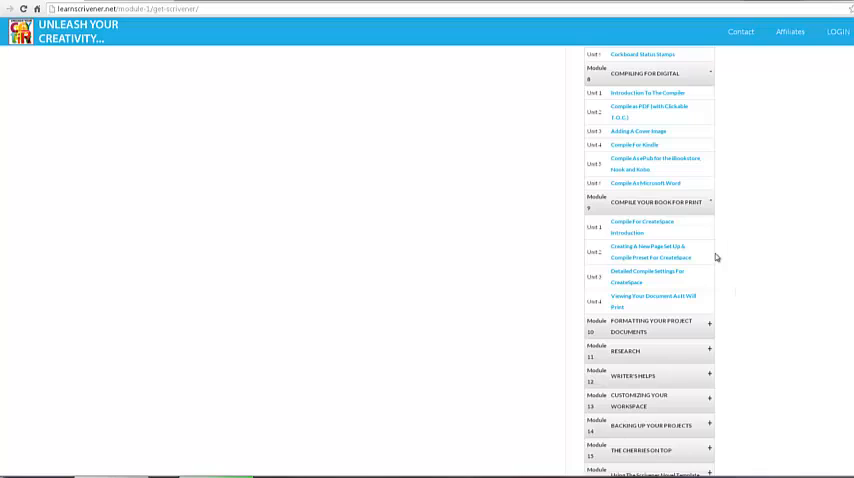
pyautogui.moveTo(784, 266)
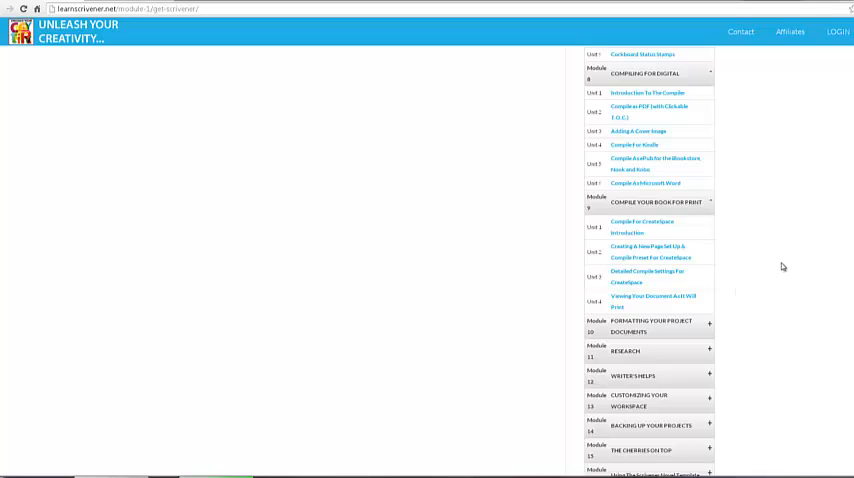
pyautogui.moveTo(760, 276)
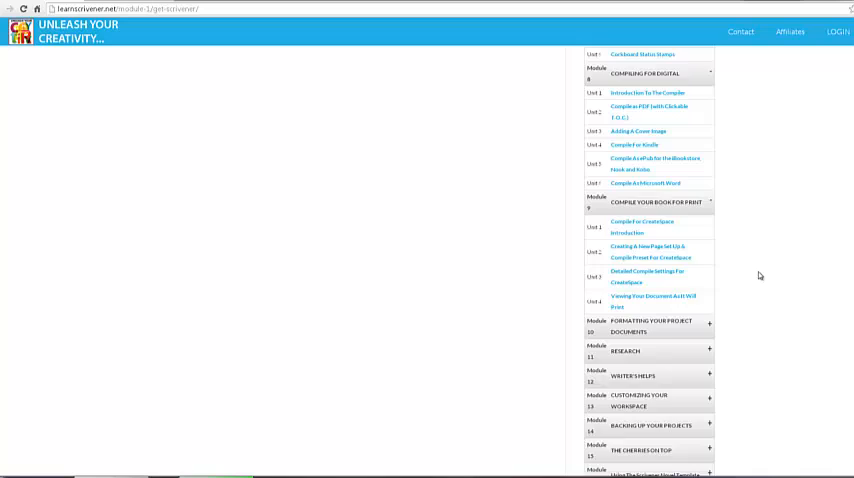
pyautogui.scroll(-3)
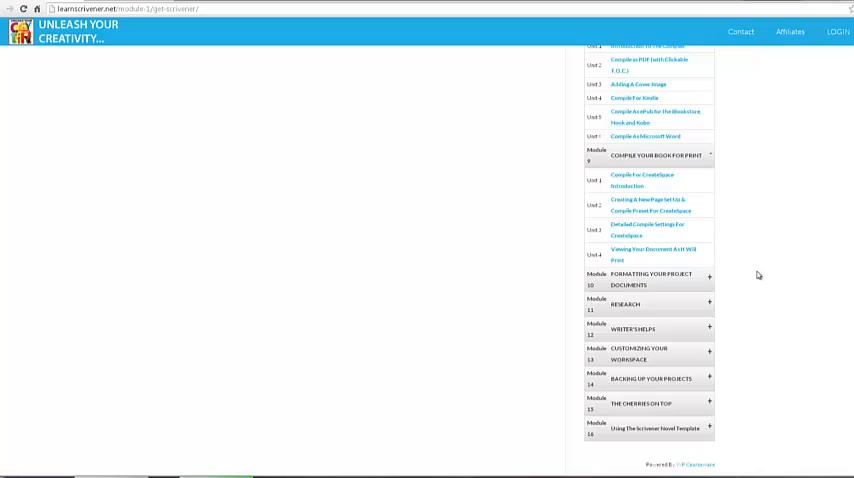
pyautogui.moveTo(644, 280)
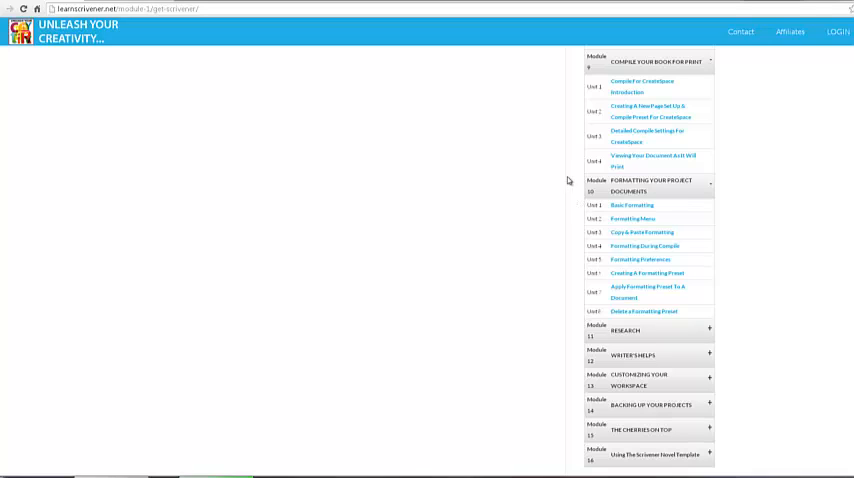
pyautogui.moveTo(540, 188)
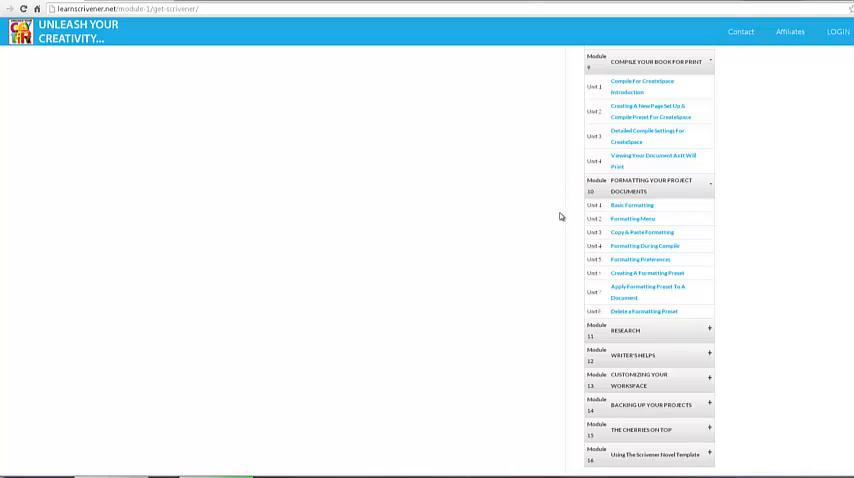
pyautogui.moveTo(578, 184)
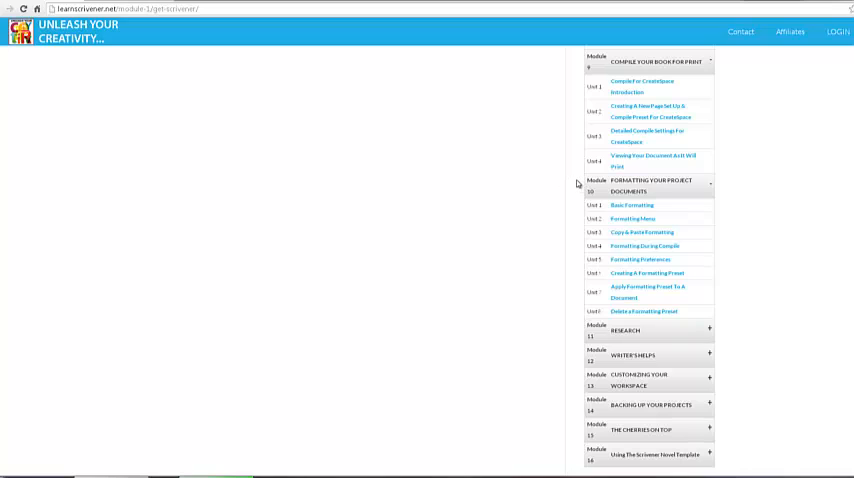
pyautogui.moveTo(572, 280)
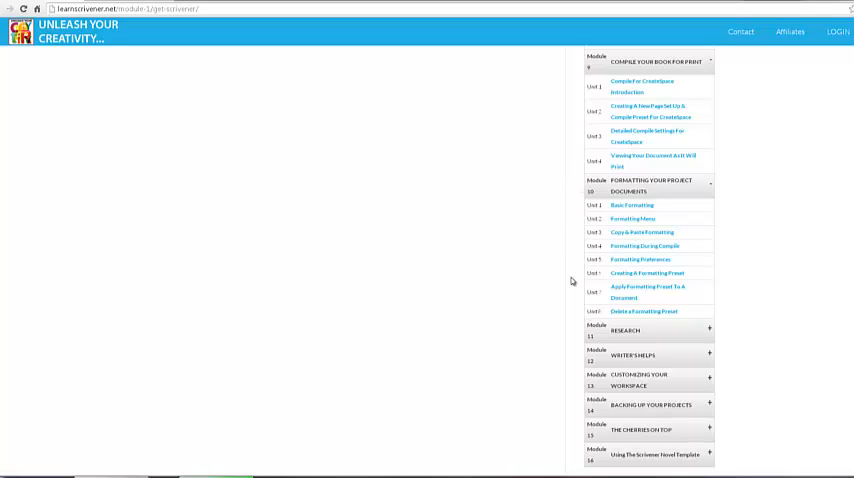
pyautogui.moveTo(564, 246)
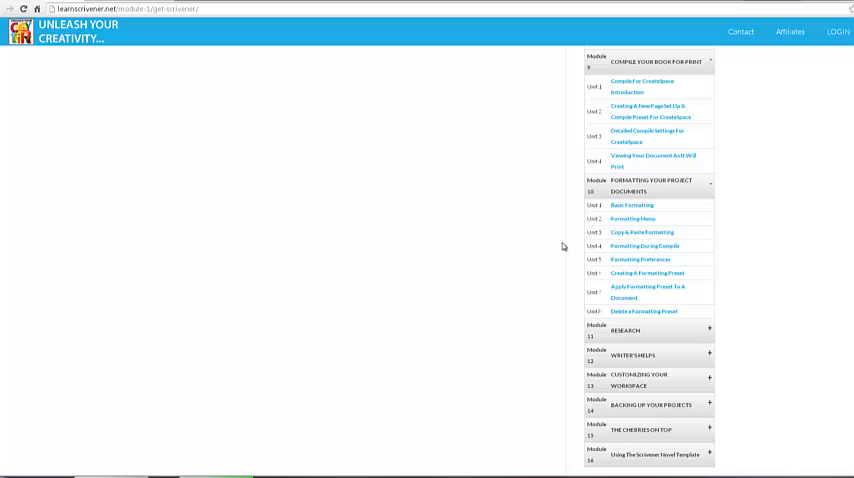
pyautogui.moveTo(770, 282)
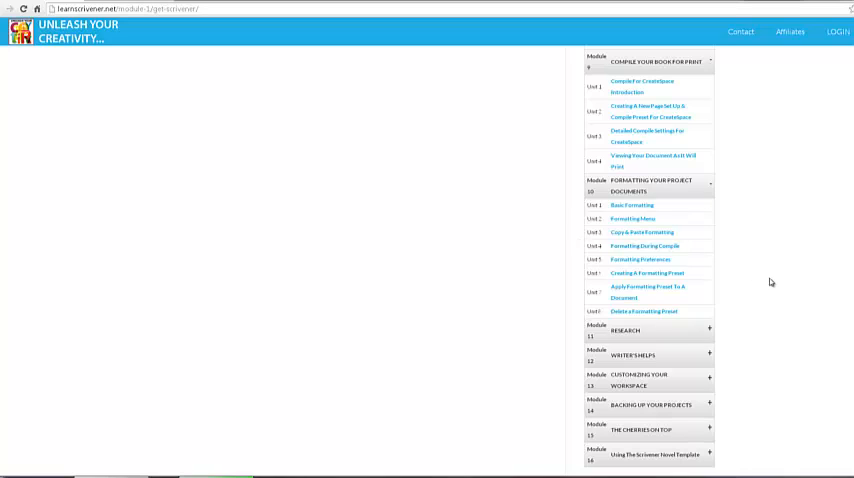
pyautogui.moveTo(670, 318)
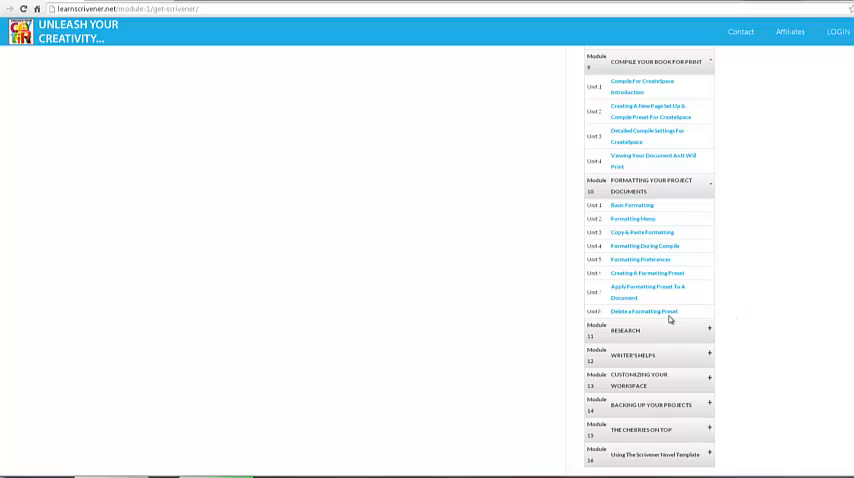
pyautogui.moveTo(752, 320)
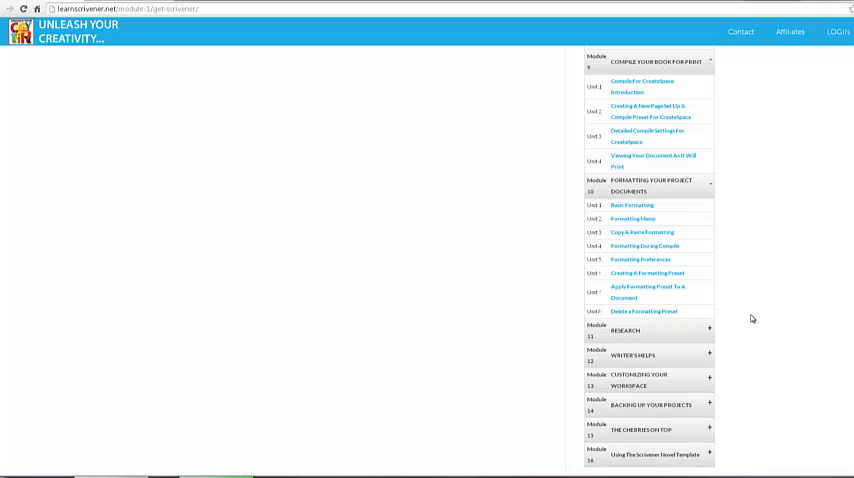
# Scroll down to the Research module's four units below the Formatting module
pyautogui.scroll(-3)
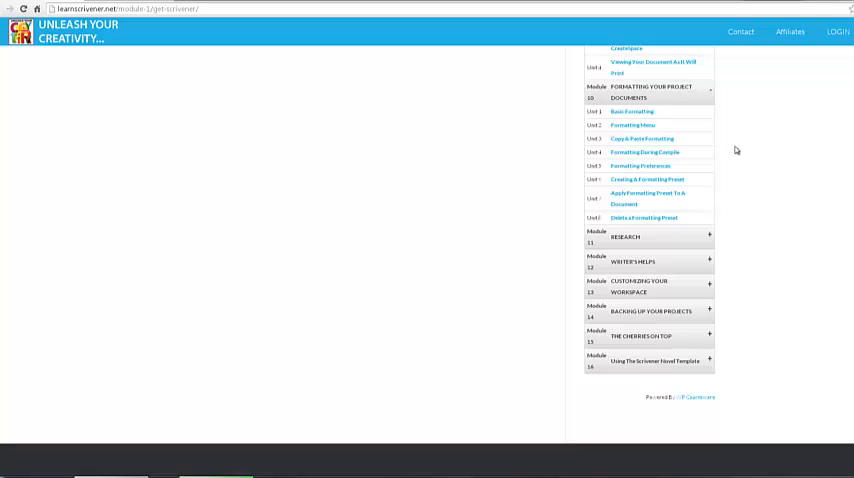
pyautogui.moveTo(756, 222)
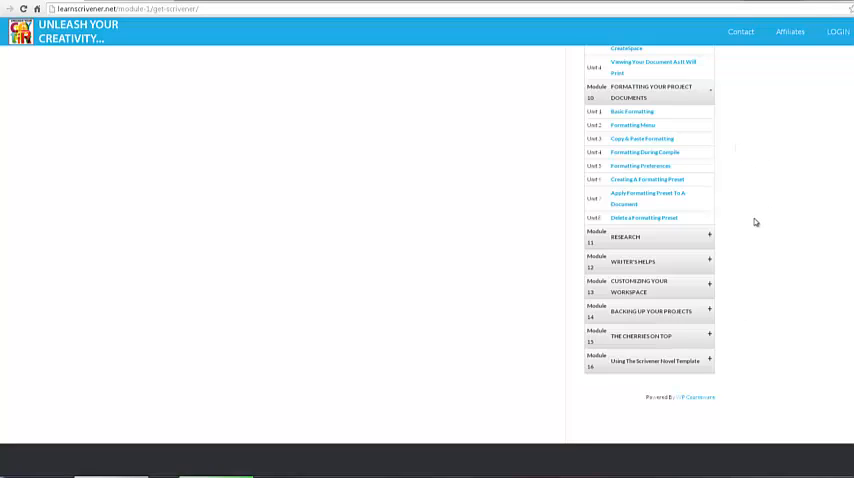
pyautogui.moveTo(756, 228)
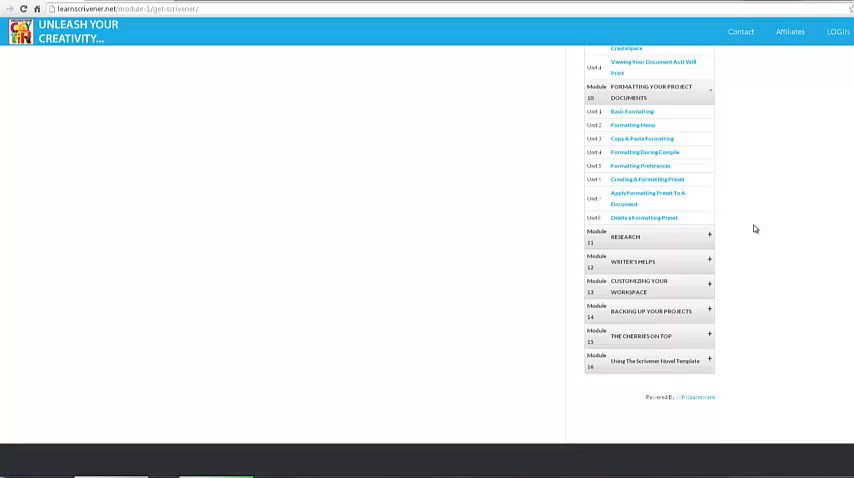
pyautogui.moveTo(780, 168)
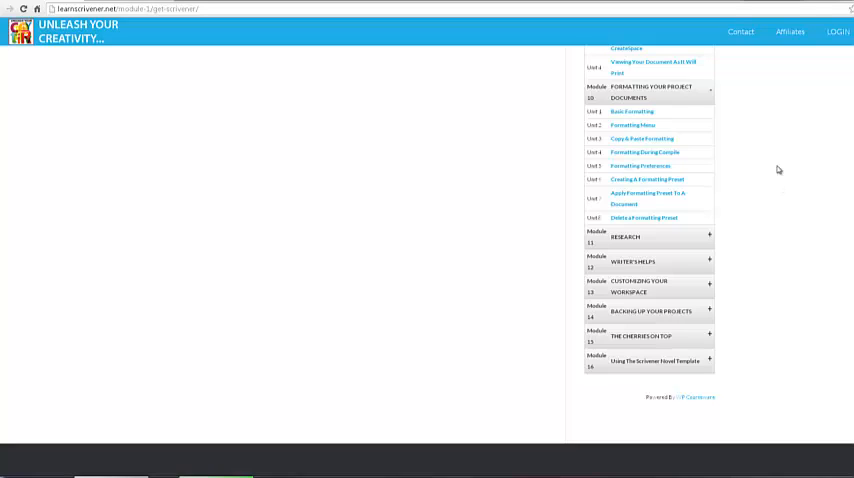
pyautogui.moveTo(700, 106)
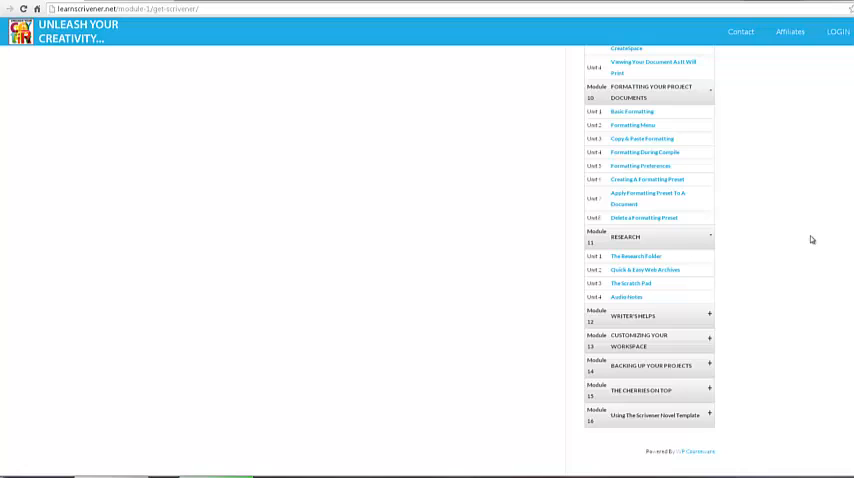
pyautogui.moveTo(792, 246)
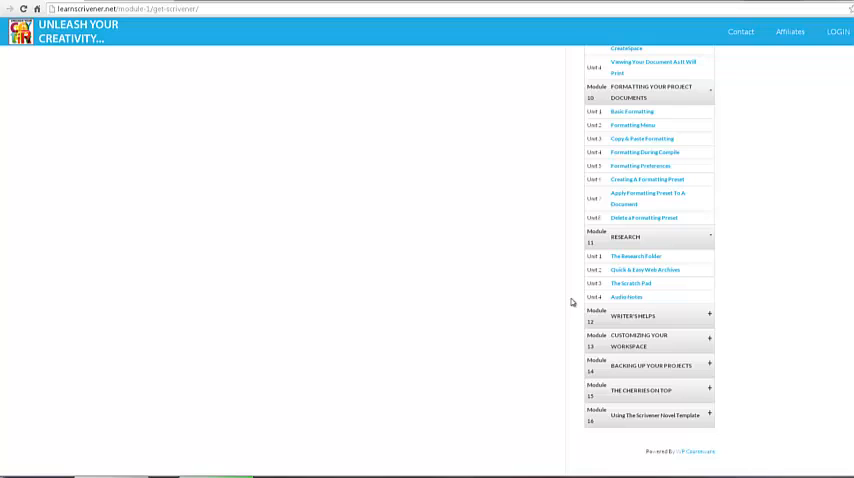
pyautogui.moveTo(668, 238)
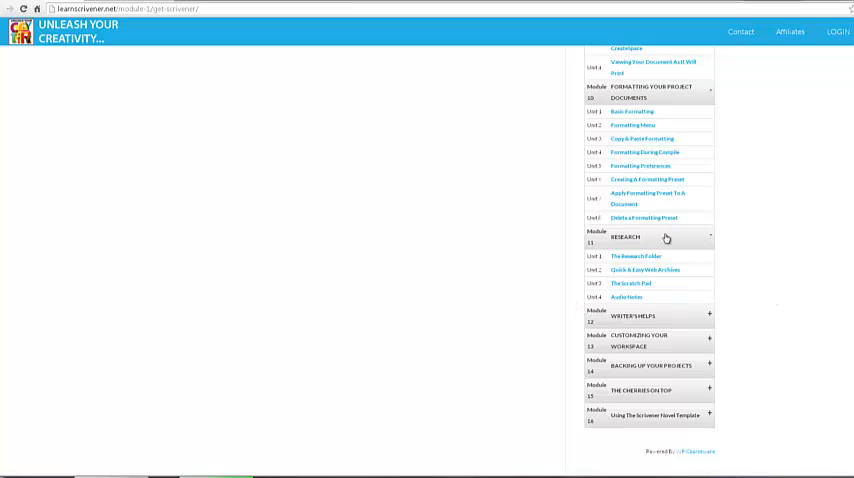
# Scroll down to show the nine units of the module above Customizing Your Workspace, down to Project Targets
pyautogui.scroll(-3)
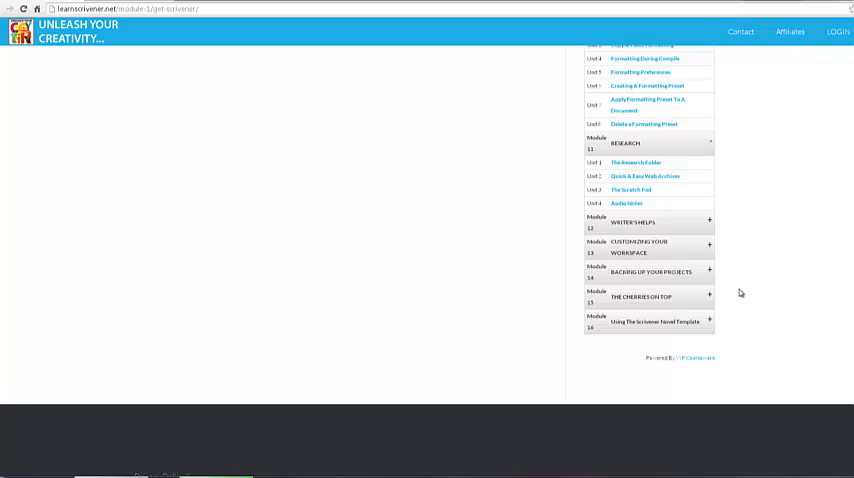
pyautogui.moveTo(744, 260)
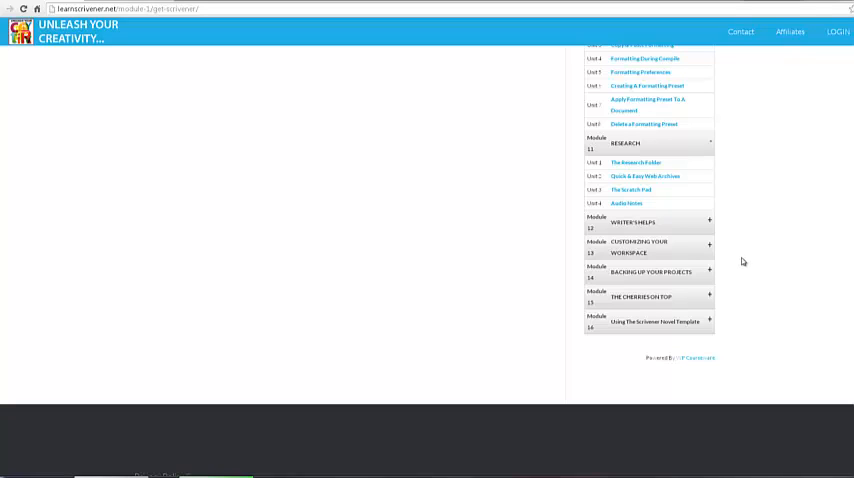
pyautogui.moveTo(630, 228)
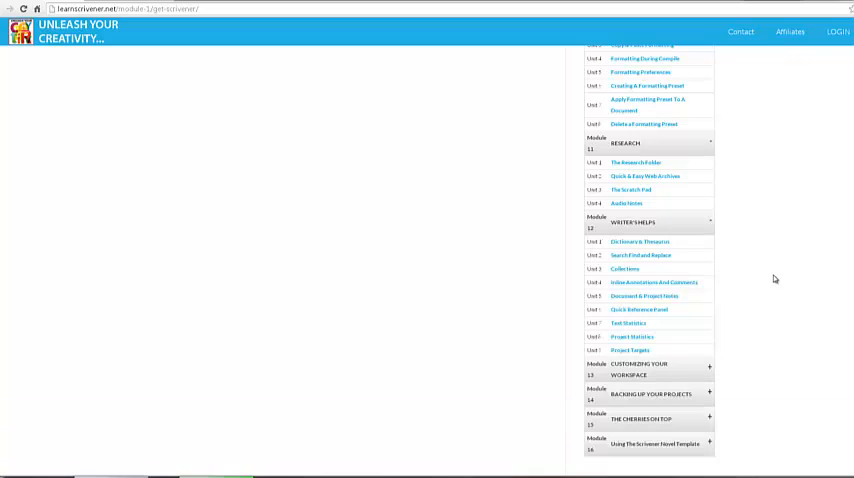
pyautogui.scroll(-3)
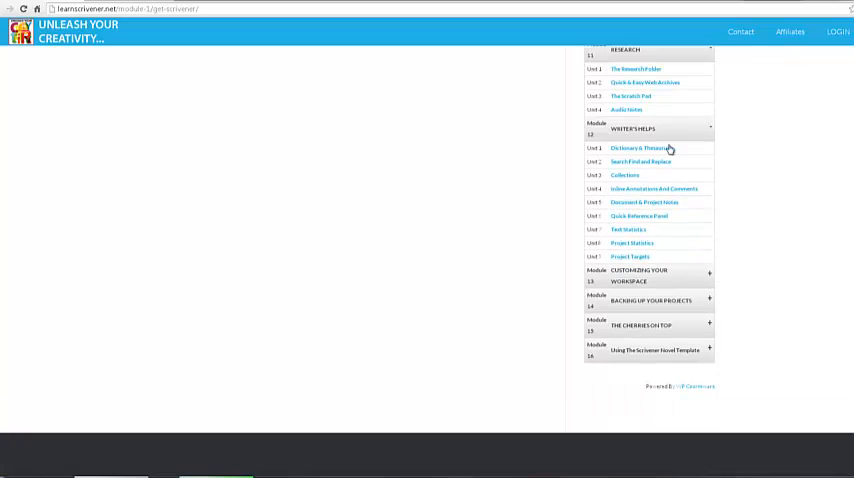
pyautogui.moveTo(640, 148)
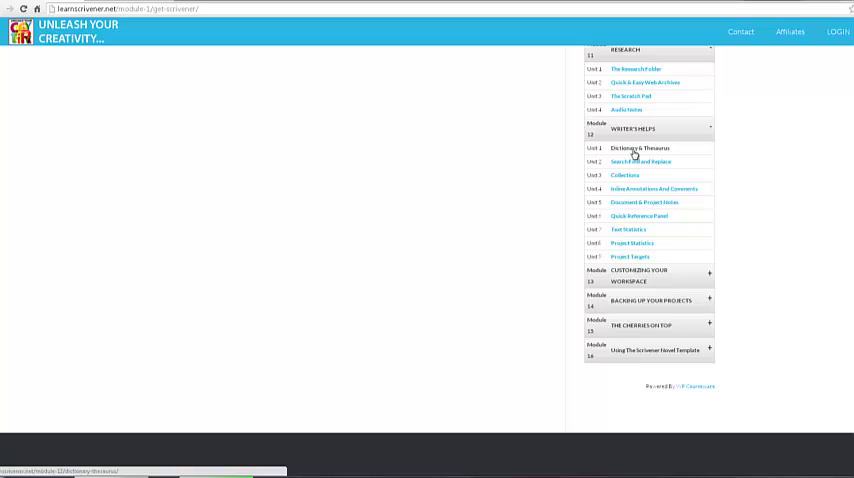
pyautogui.moveTo(772, 200)
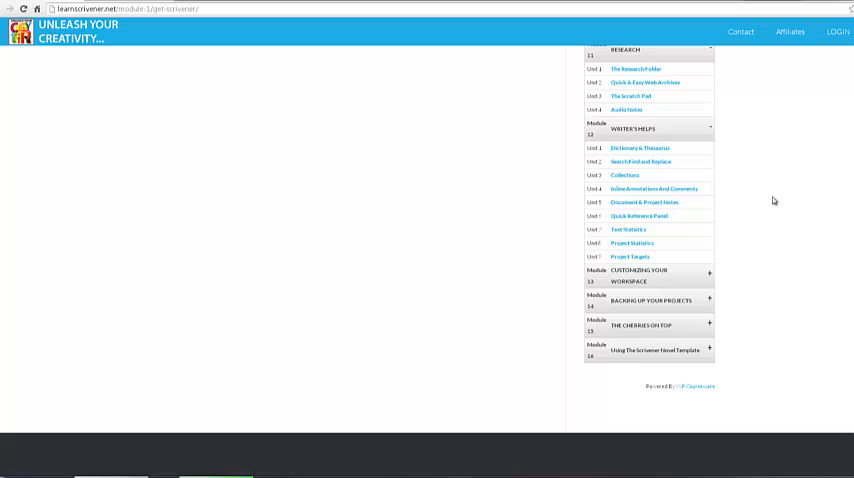
pyautogui.moveTo(784, 208)
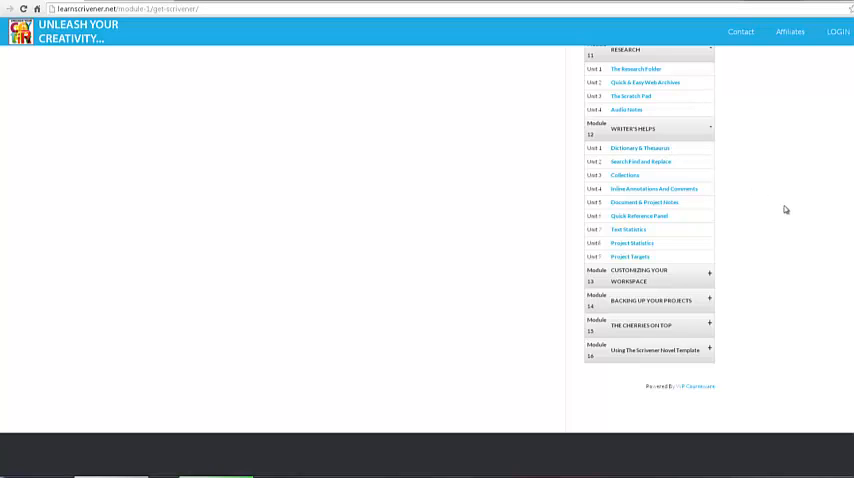
pyautogui.moveTo(776, 206)
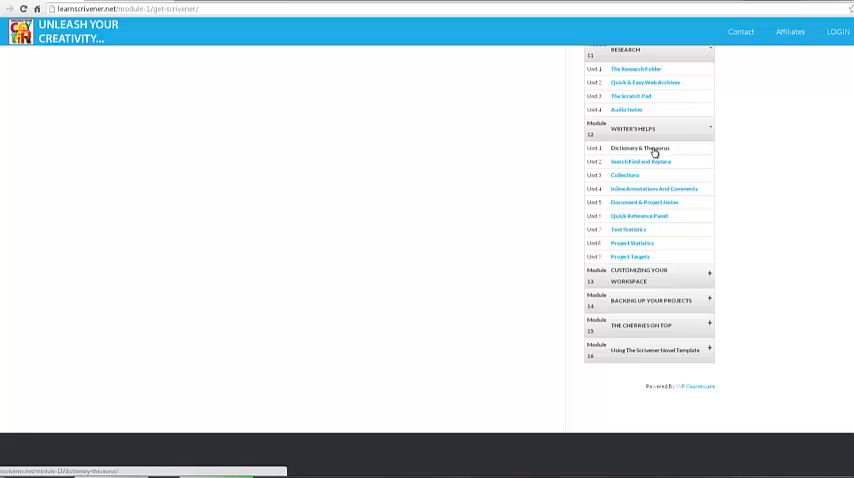
pyautogui.moveTo(684, 152)
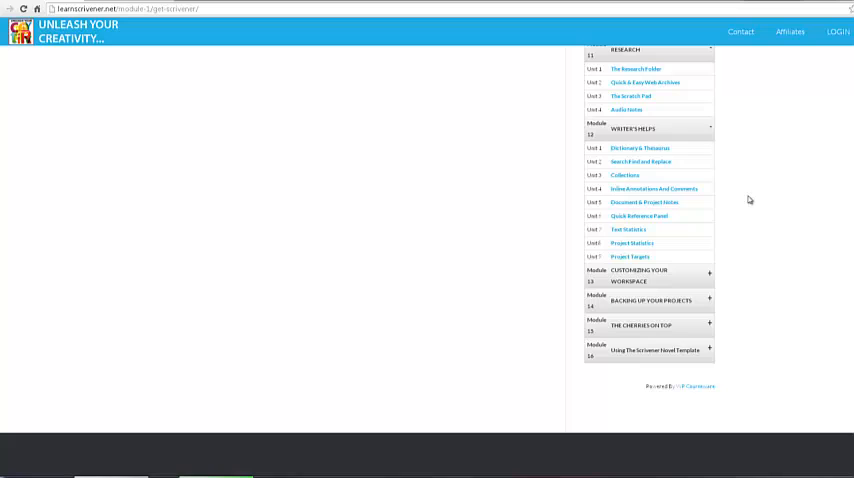
pyautogui.moveTo(748, 210)
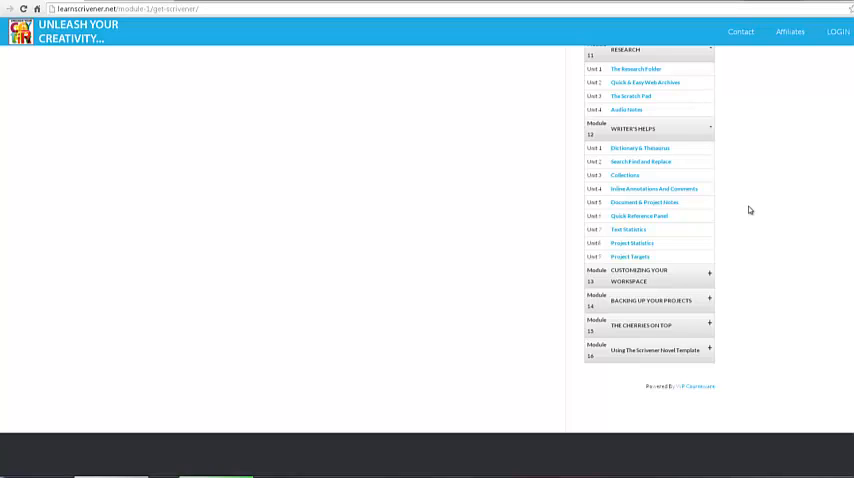
pyautogui.moveTo(736, 212)
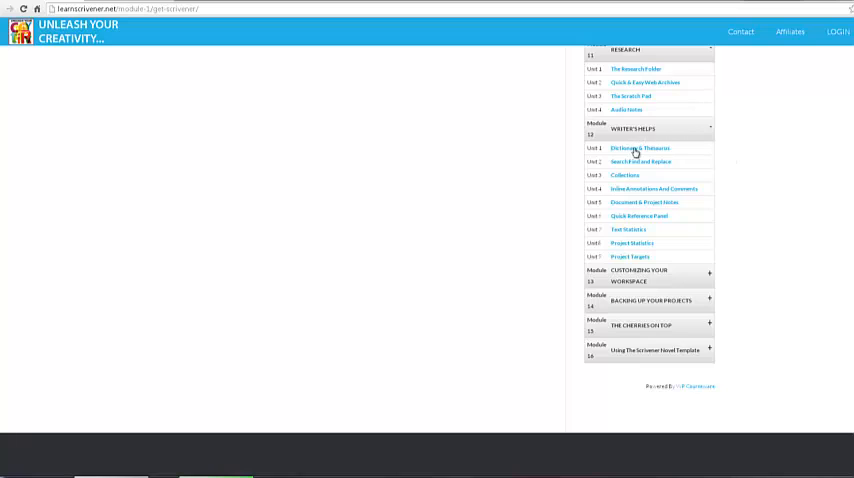
pyautogui.moveTo(640, 148)
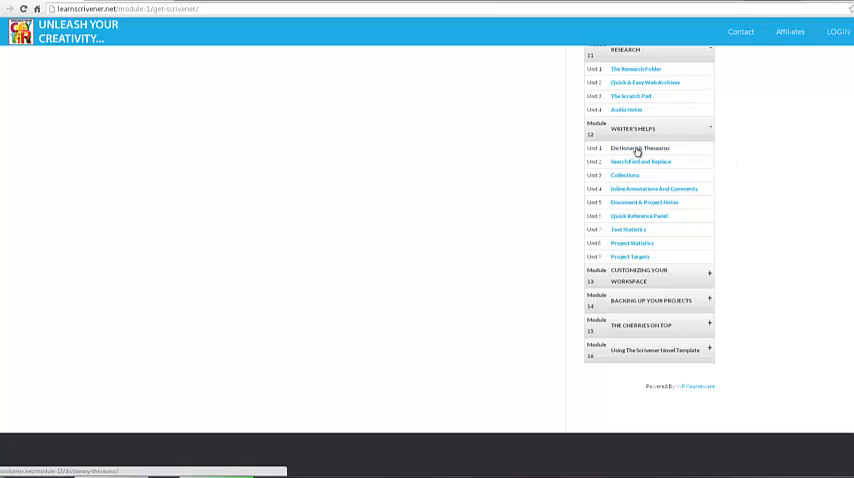
pyautogui.moveTo(656, 150)
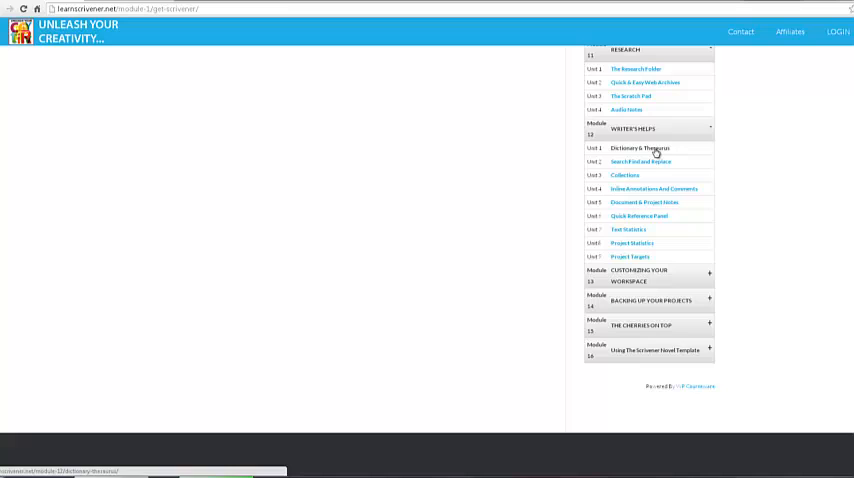
pyautogui.moveTo(768, 240)
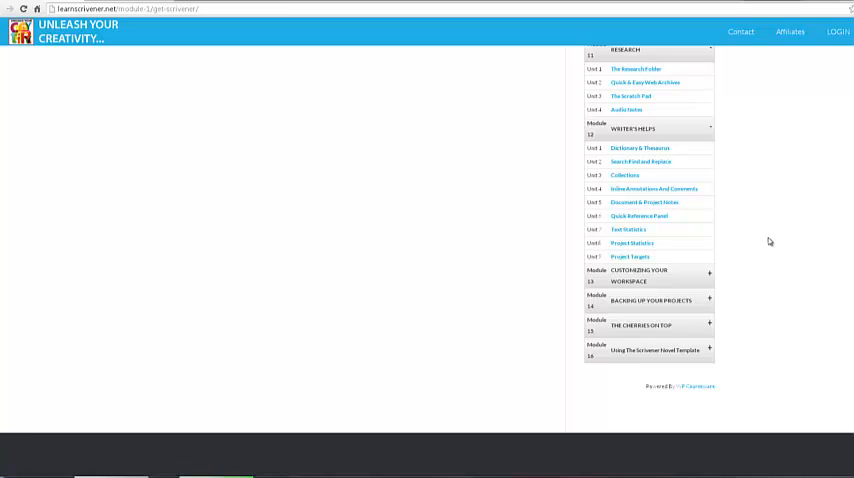
pyautogui.moveTo(572, 268)
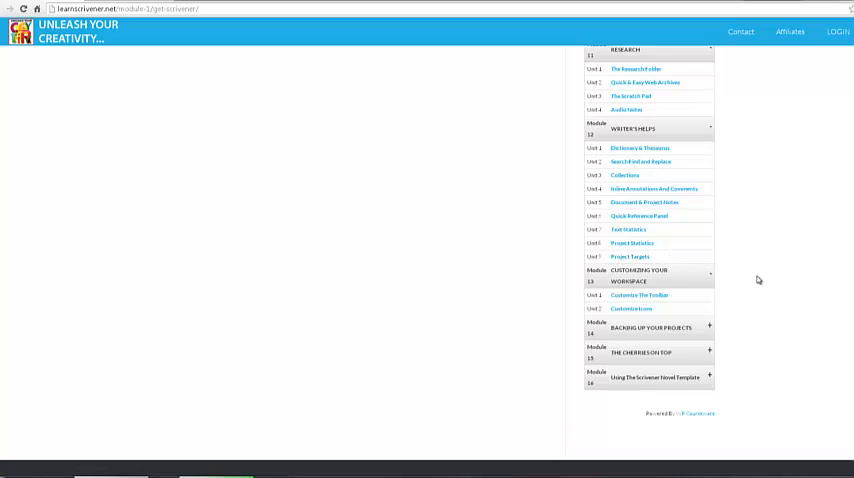
# Scroll down to show the two Customizing Your Workspace units
pyautogui.scroll(-3)
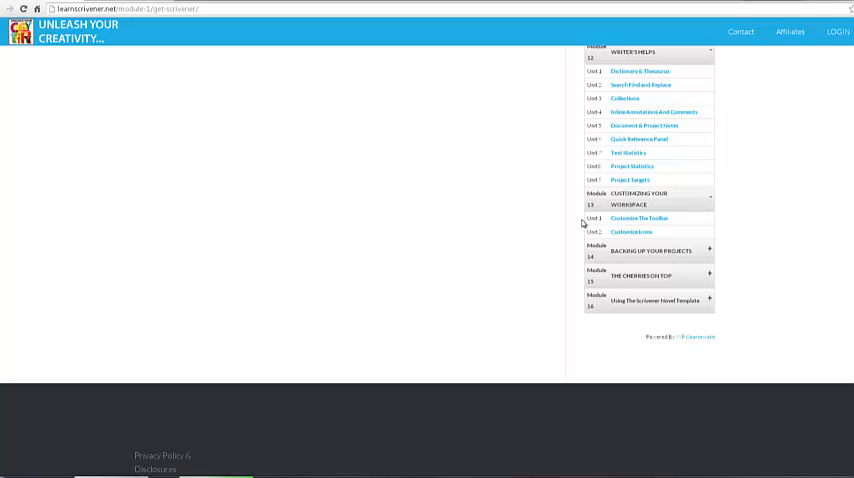
pyautogui.moveTo(576, 200)
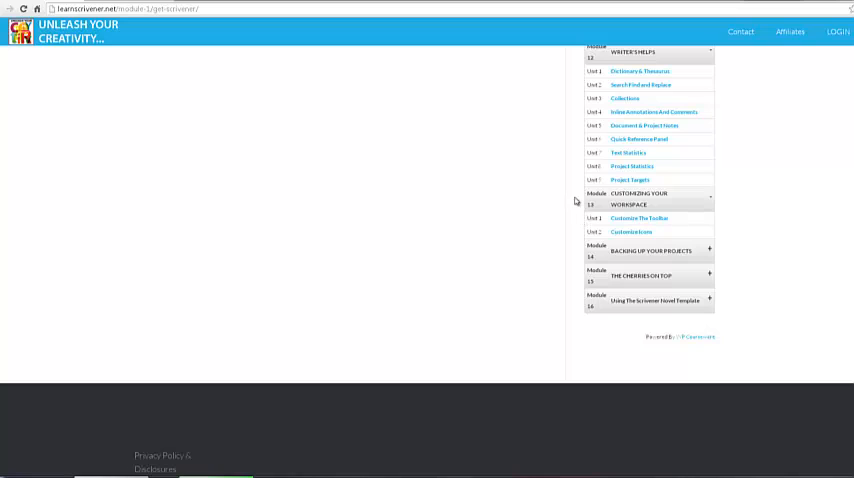
pyautogui.moveTo(568, 226)
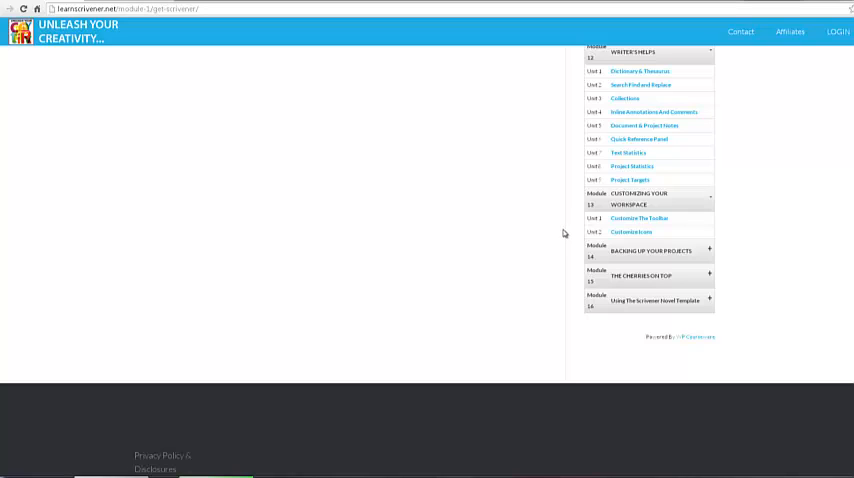
pyautogui.moveTo(586, 216)
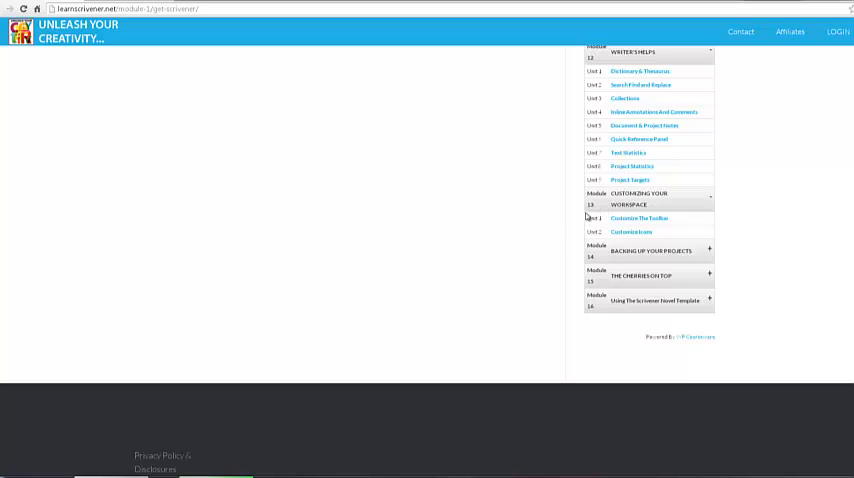
pyautogui.moveTo(808, 230)
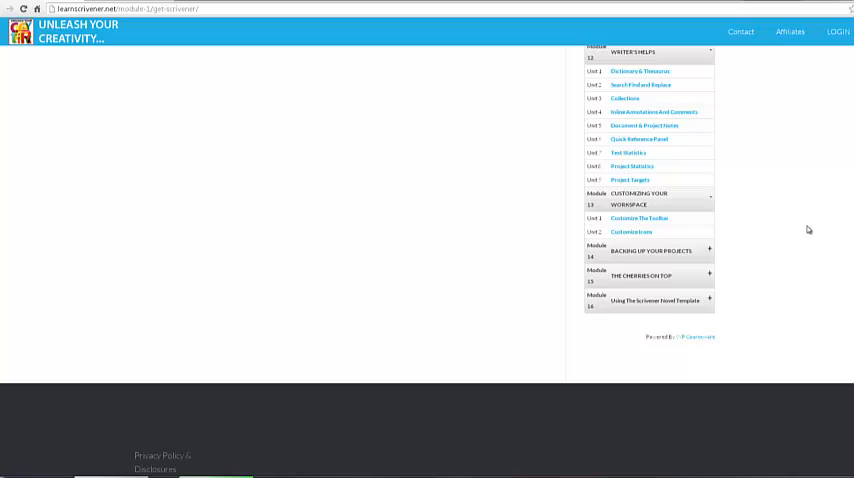
pyautogui.moveTo(668, 256)
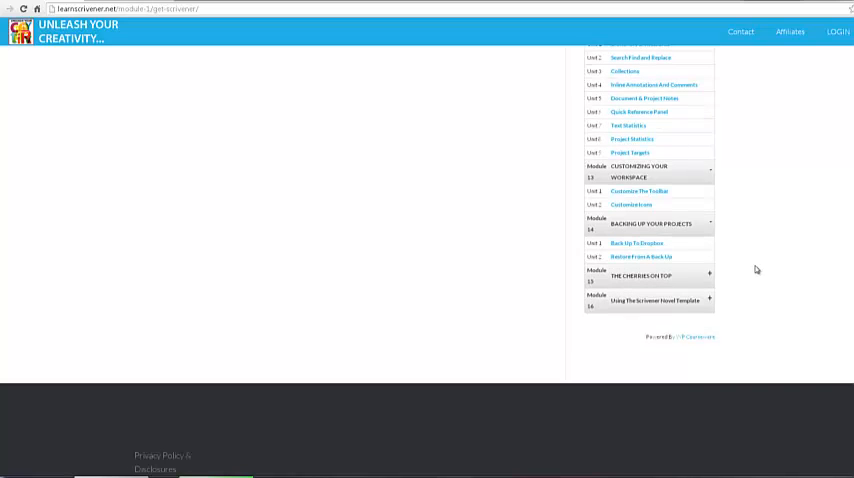
pyautogui.moveTo(740, 256)
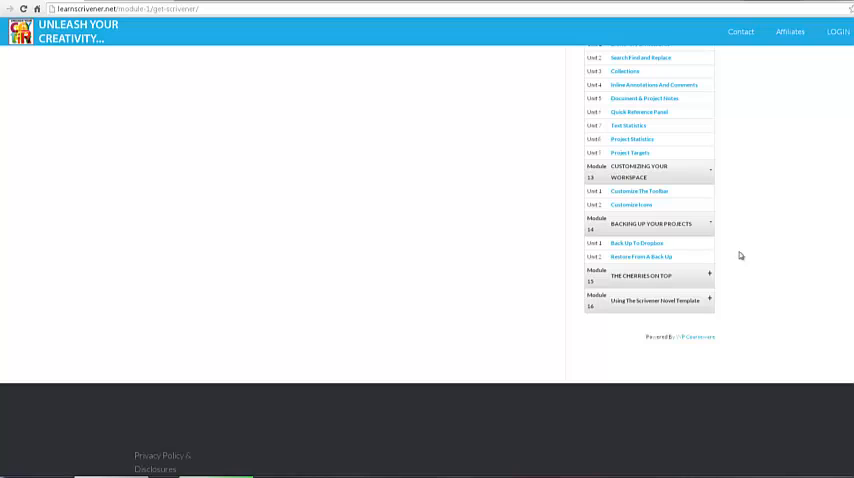
pyautogui.moveTo(616, 204)
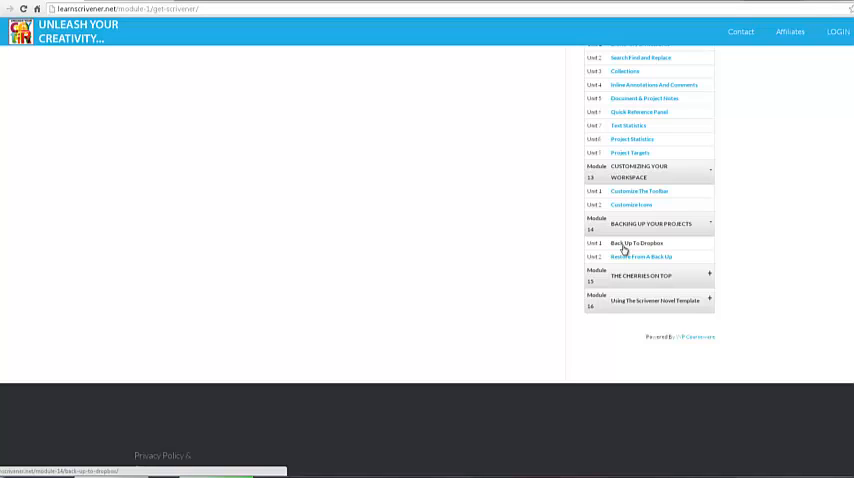
pyautogui.moveTo(548, 238)
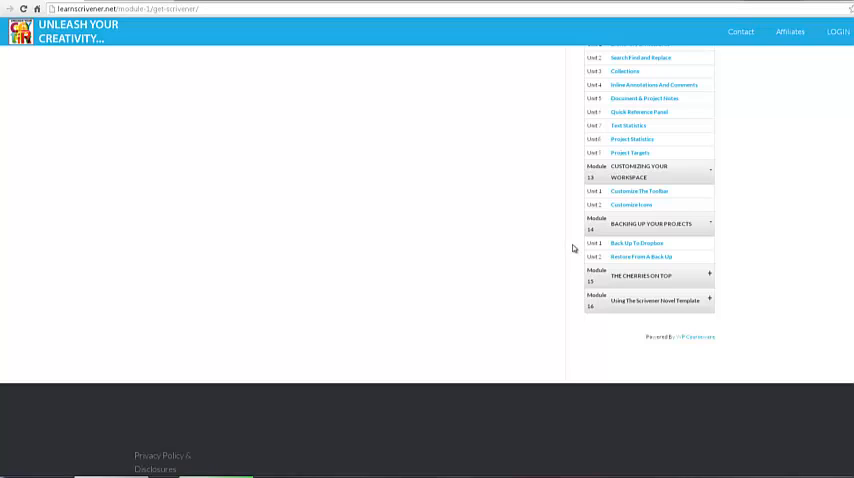
pyautogui.moveTo(636, 244)
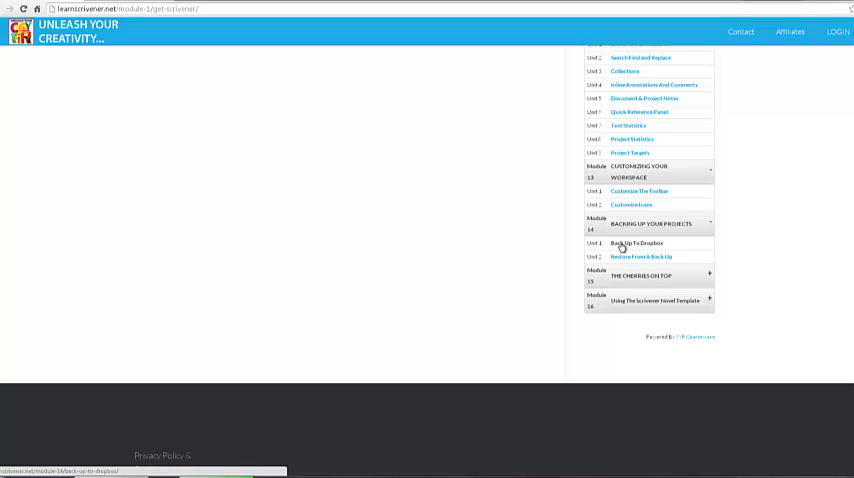
pyautogui.moveTo(744, 254)
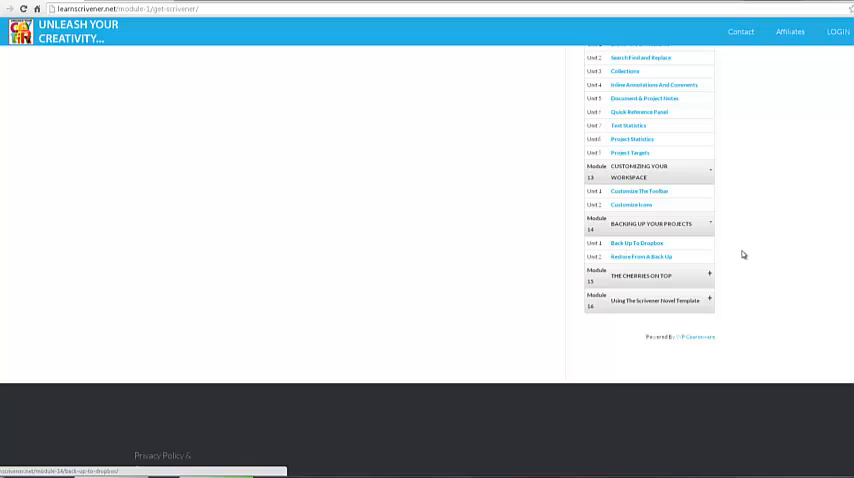
pyautogui.moveTo(732, 272)
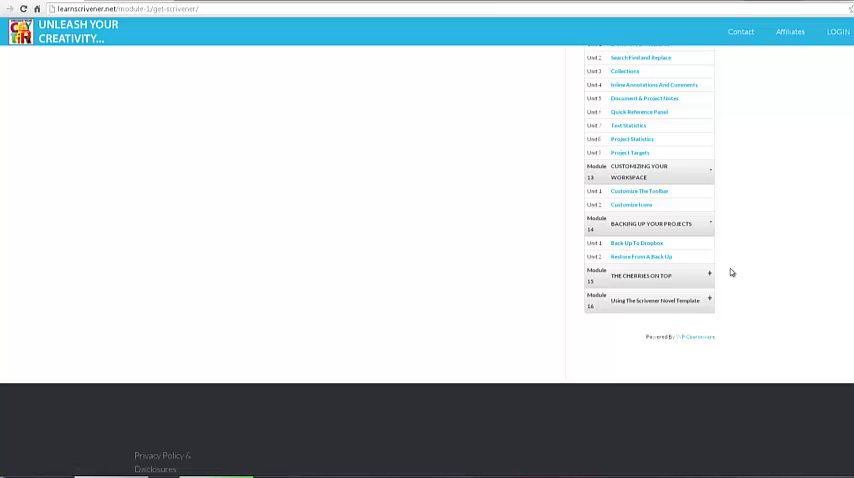
pyautogui.moveTo(552, 236)
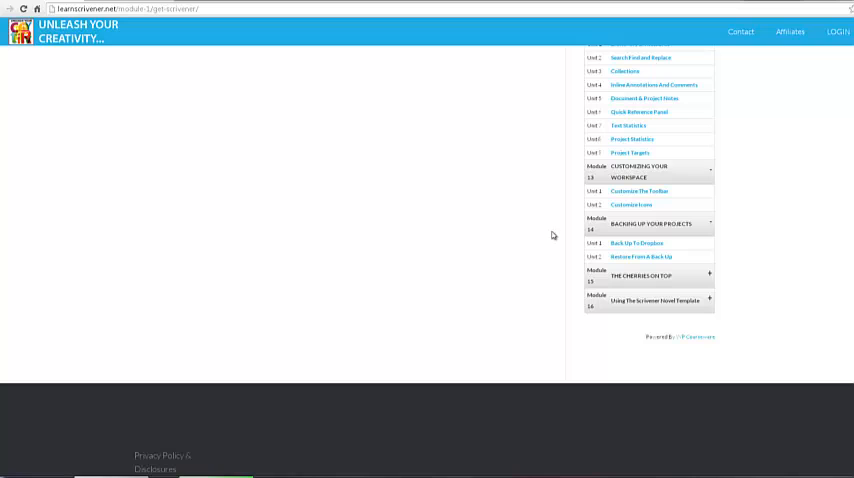
pyautogui.moveTo(620, 266)
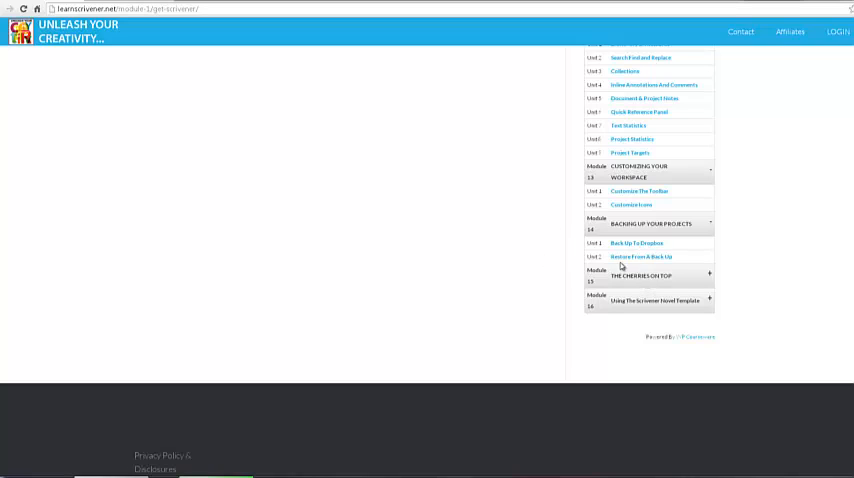
pyautogui.moveTo(632, 280)
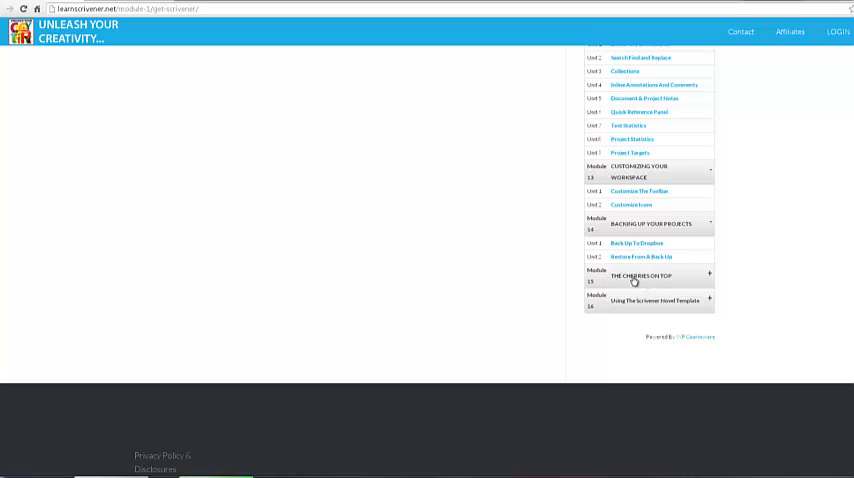
pyautogui.moveTo(540, 264)
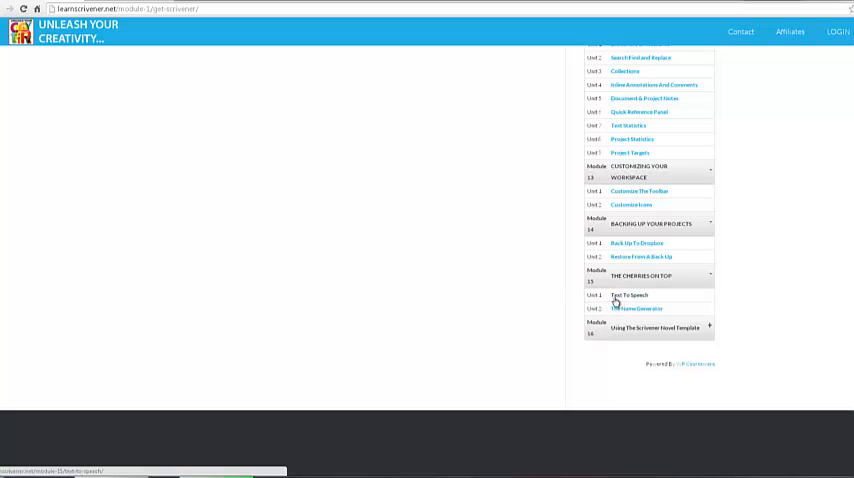
pyautogui.moveTo(792, 314)
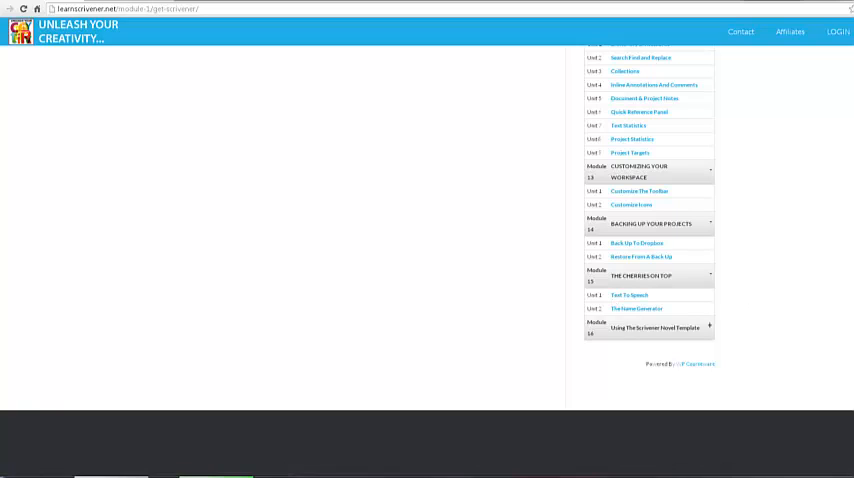
# Scroll up to show the module below Backing Up Your Projects with its two units
pyautogui.scroll(3)
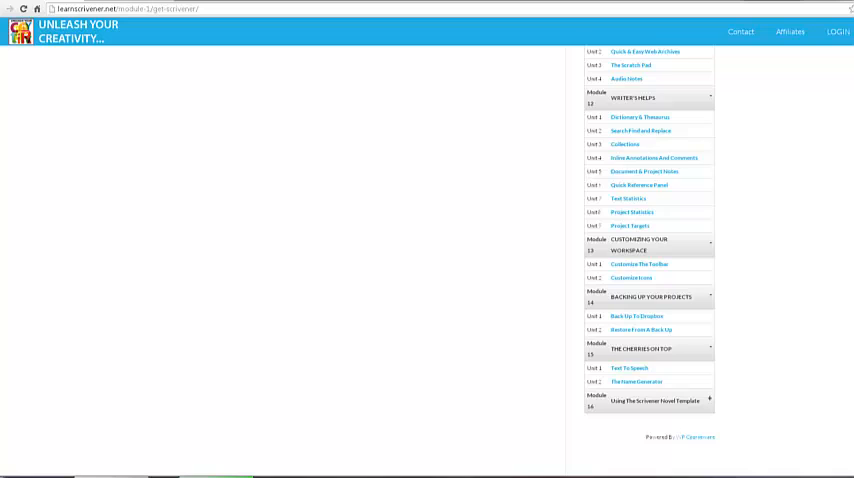
# Scroll back to the top of the page to the Get Scrivener lesson heading and video
pyautogui.scroll(-3)
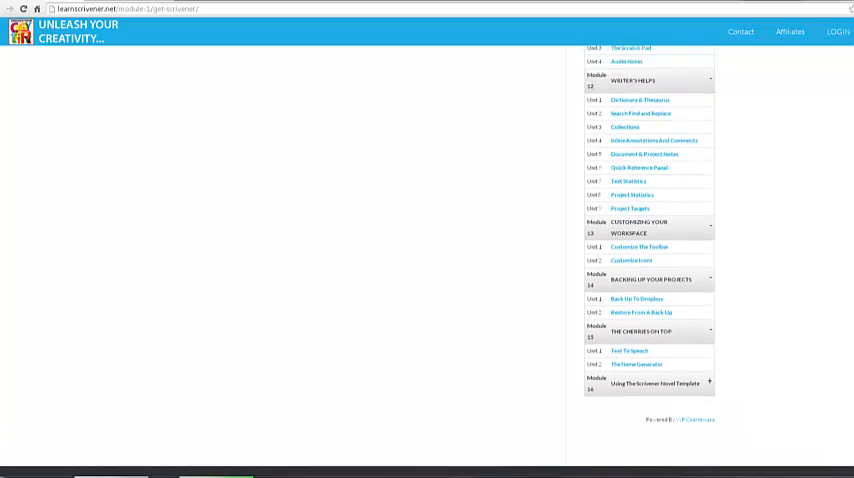
pyautogui.scroll(3)
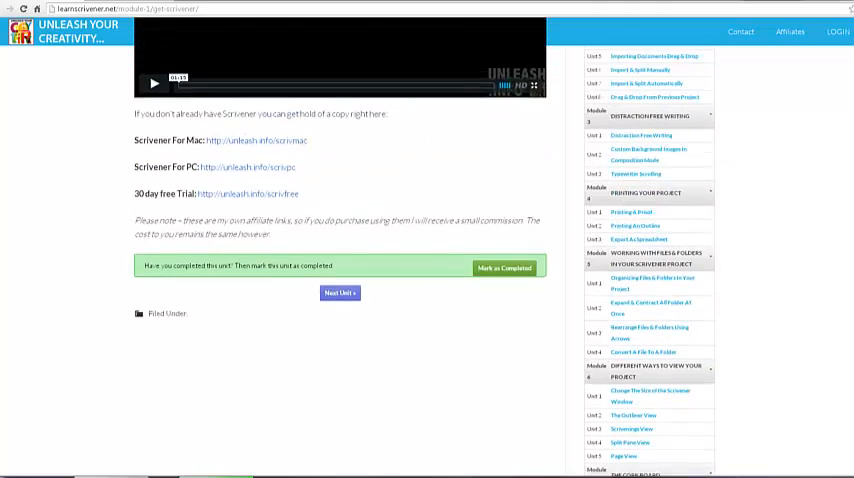
pyautogui.scroll(3)
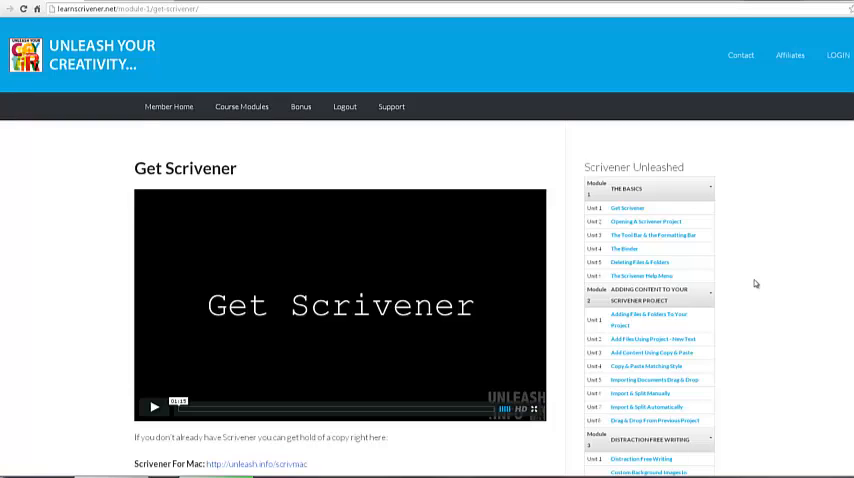
pyautogui.scroll(3)
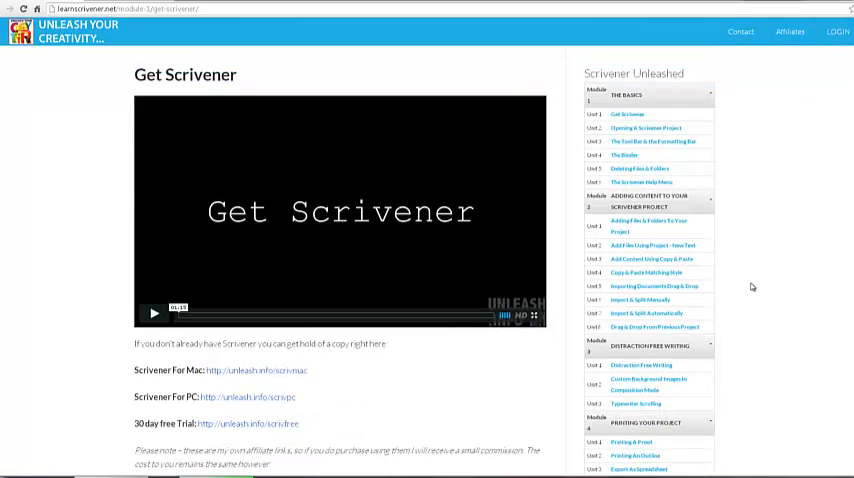